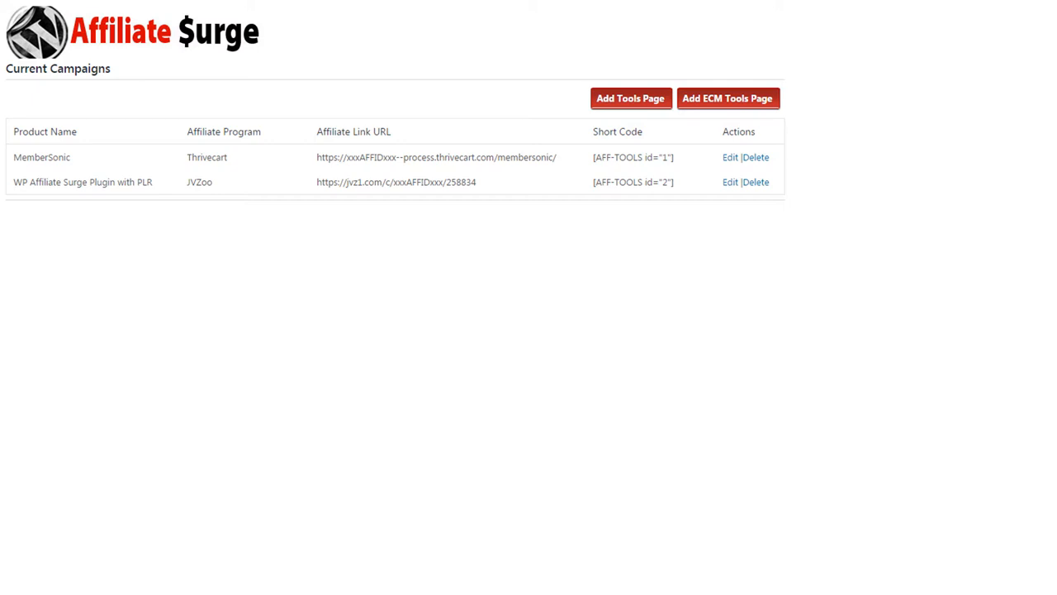
{"action": "mouse_move", "coordinate": [136, 395]}
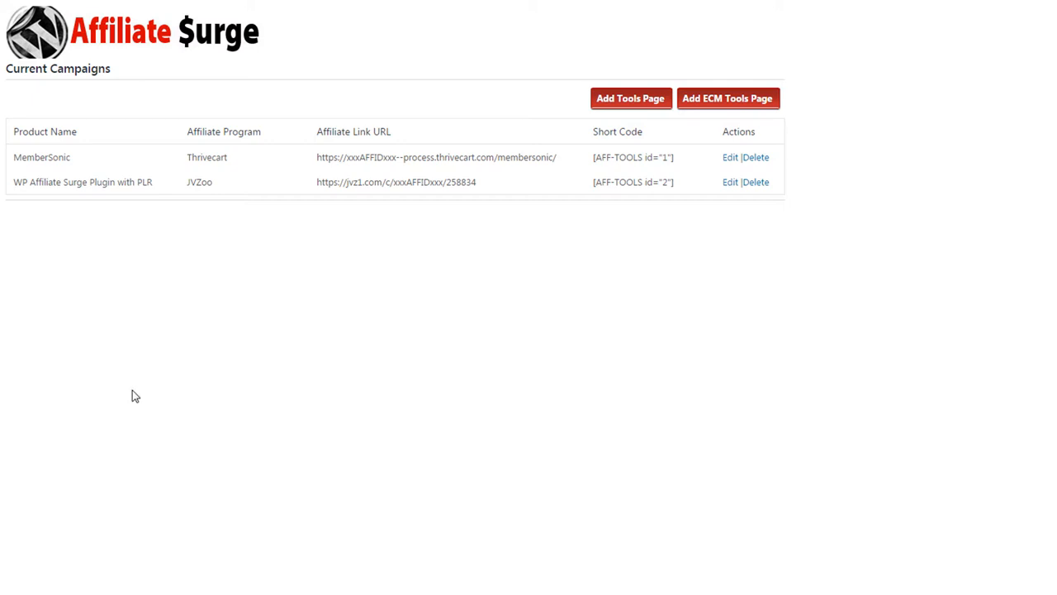
{"action": "mouse_move", "coordinate": [130, 220]}
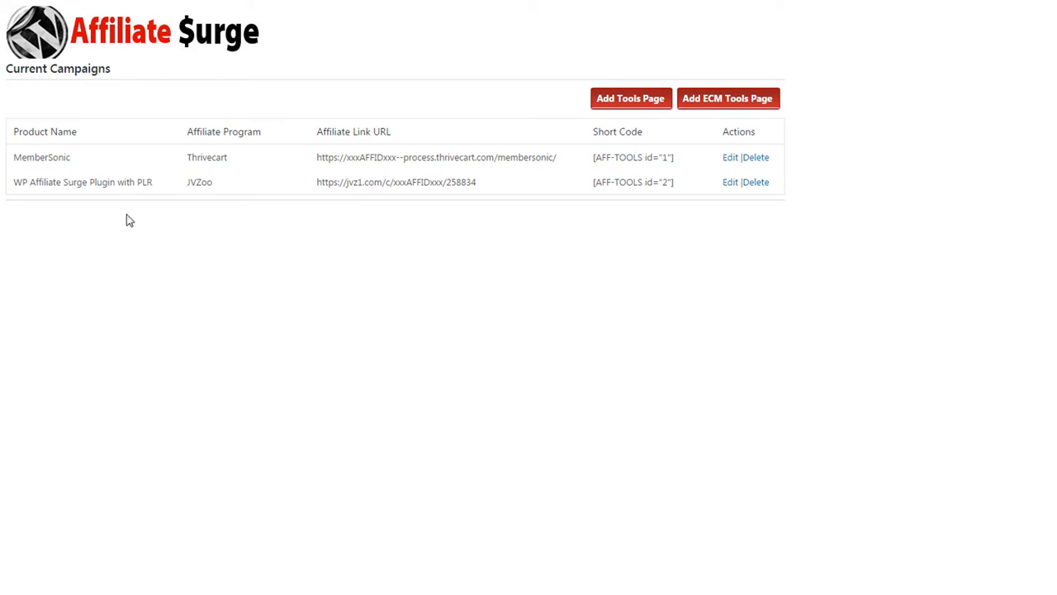
{"action": "mouse_move", "coordinate": [248, 216]}
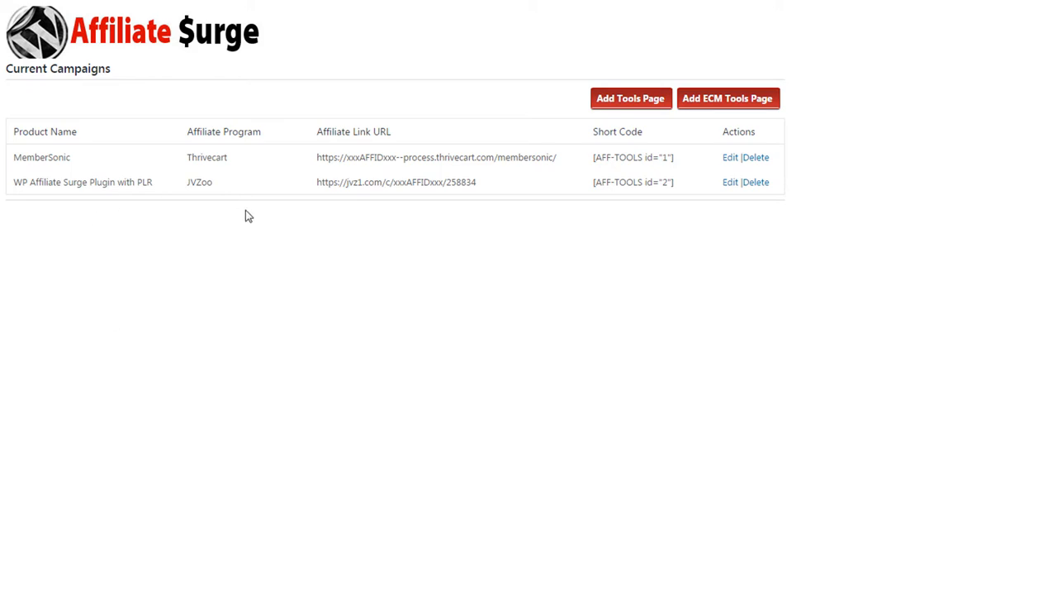
{"action": "mouse_move", "coordinate": [357, 218]}
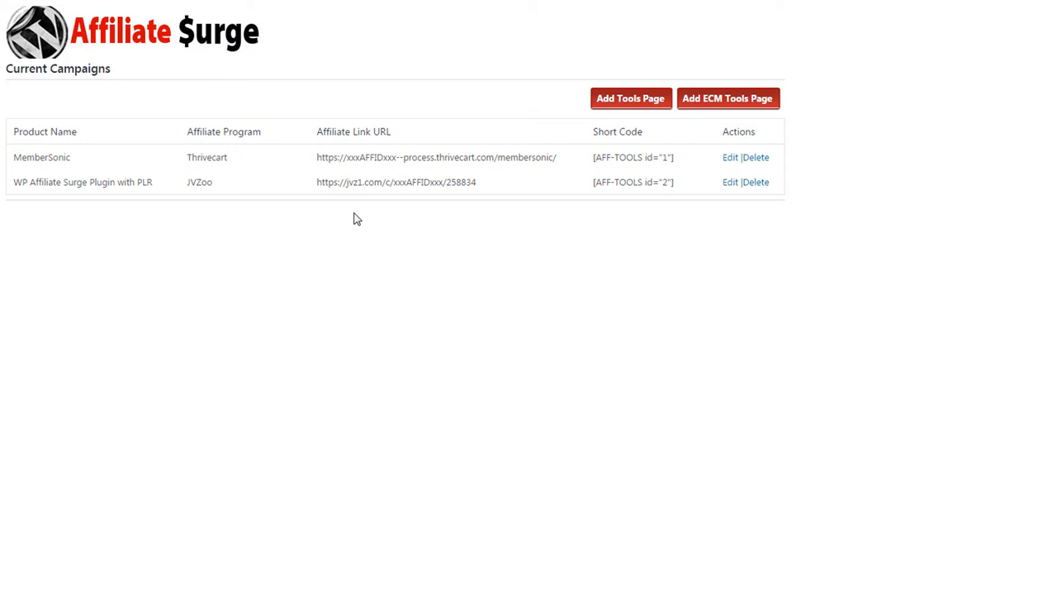
{"action": "mouse_move", "coordinate": [714, 239]}
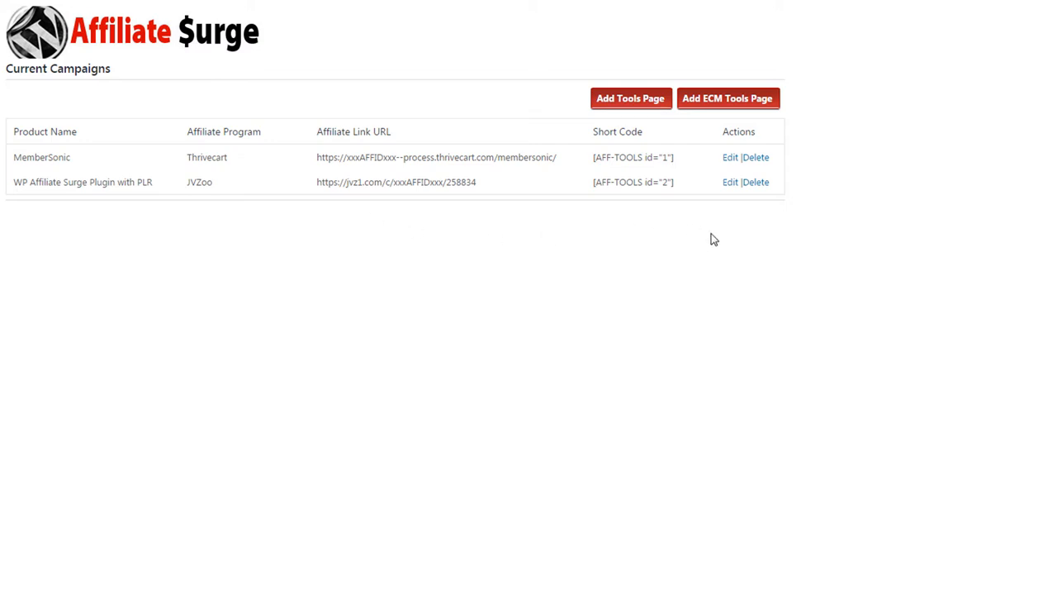
{"action": "mouse_move", "coordinate": [693, 179]}
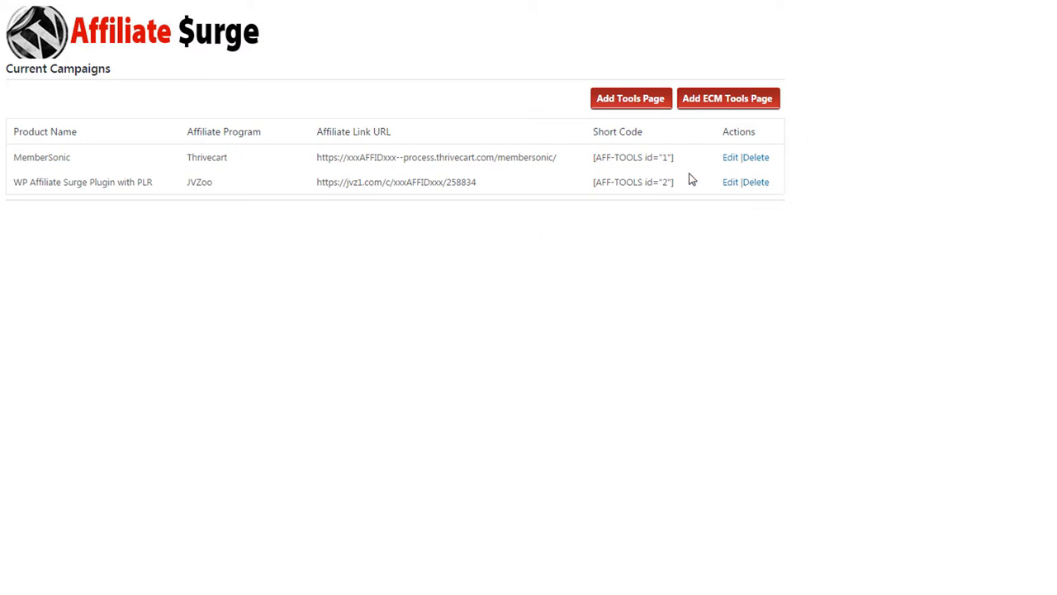
{"action": "mouse_move", "coordinate": [189, 251]}
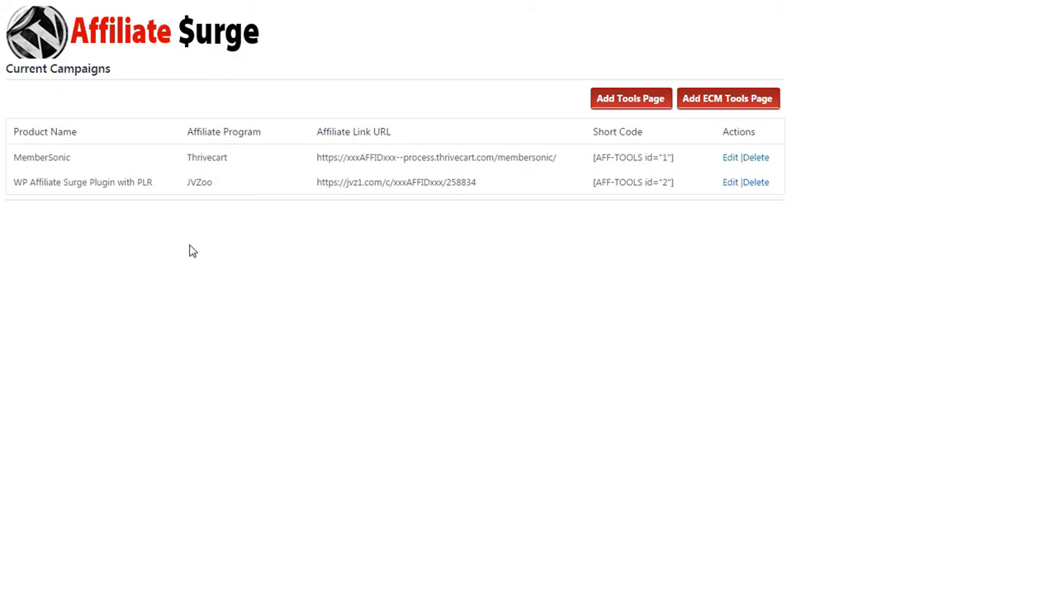
{"action": "mouse_move", "coordinate": [677, 162]}
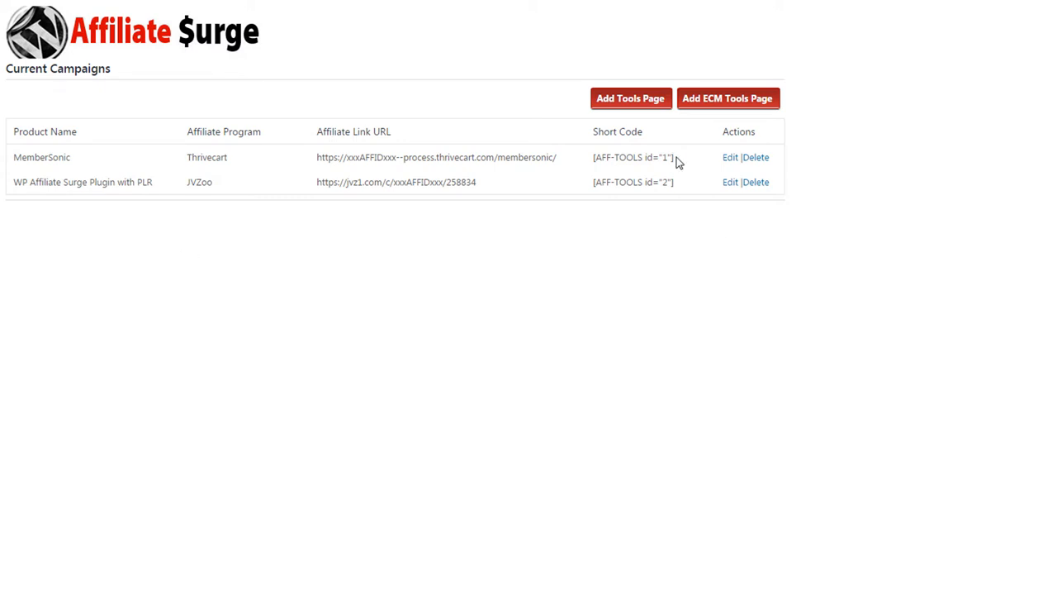
Select the MemberSonic campaign's shortcode [AFF-TOOLS id="1"] for copying
{"action": "double_click", "coordinate": [632, 157]}
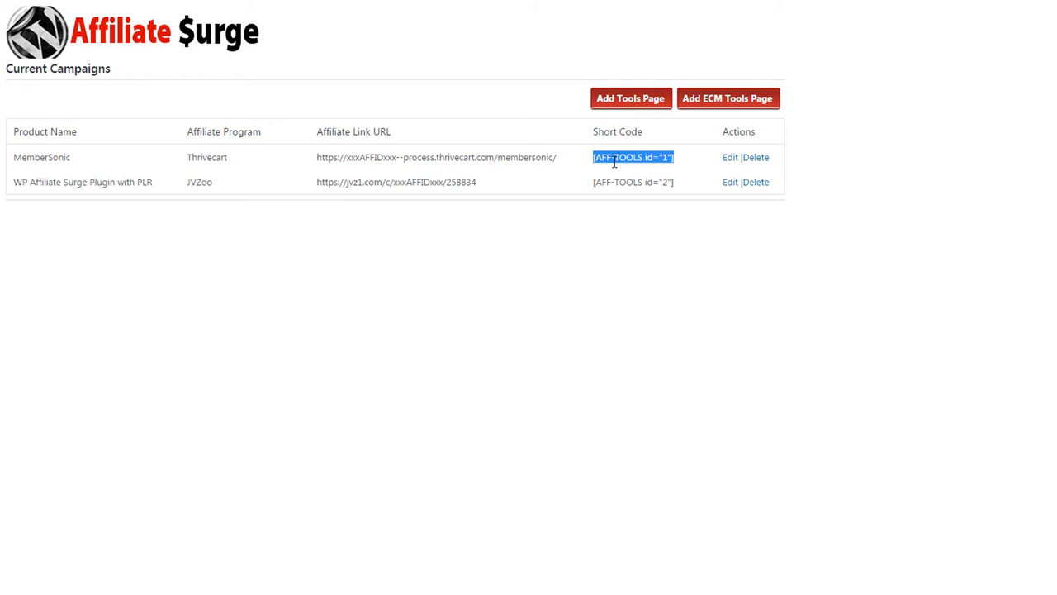
{"action": "mouse_move", "coordinate": [387, 199]}
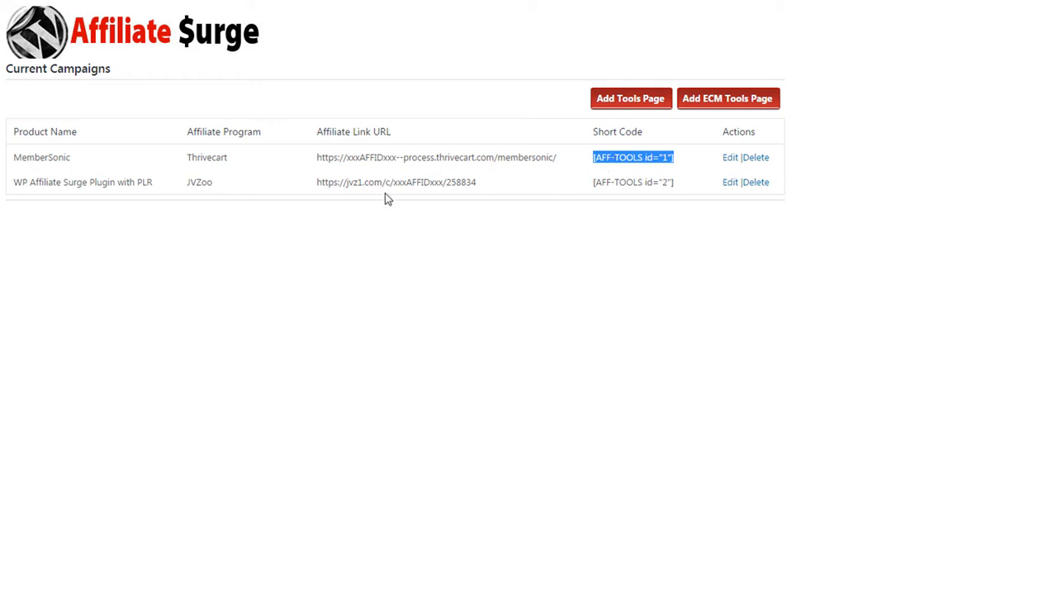
{"action": "mouse_move", "coordinate": [345, 231]}
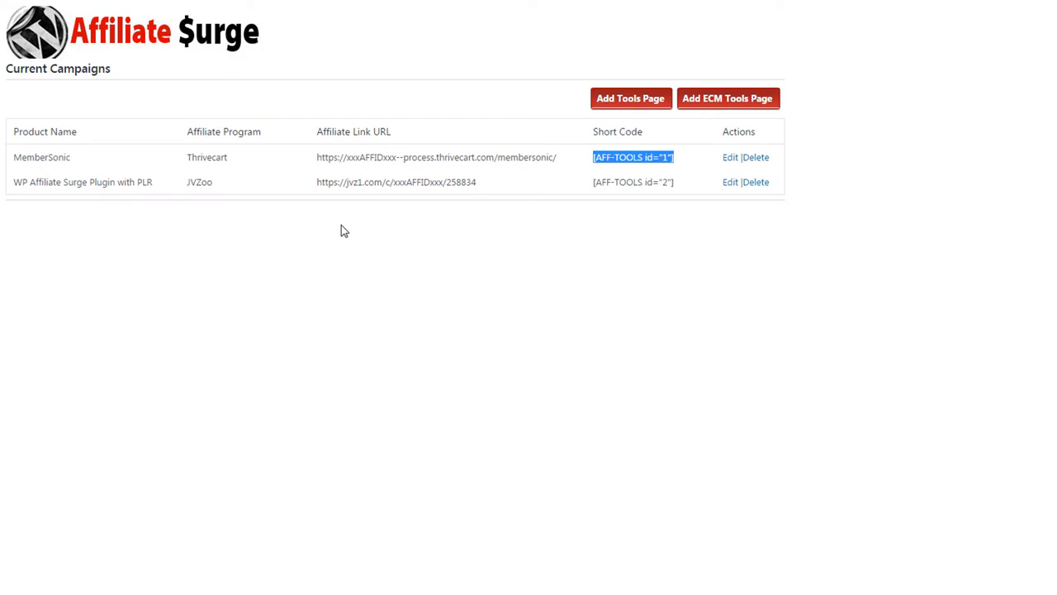
{"action": "left_click", "coordinate": [533, 254]}
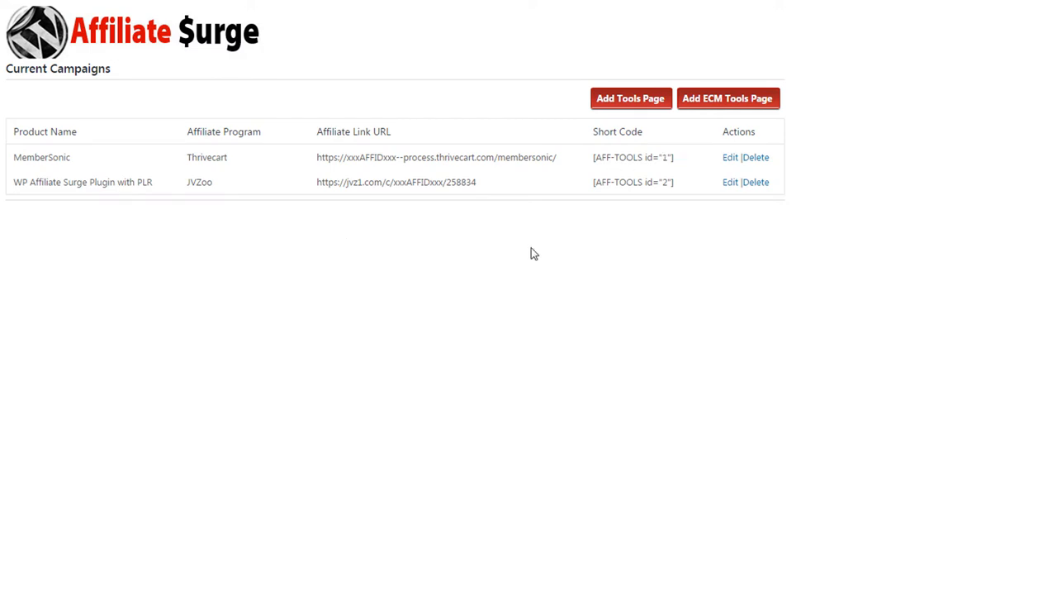
{"action": "mouse_move", "coordinate": [627, 130]}
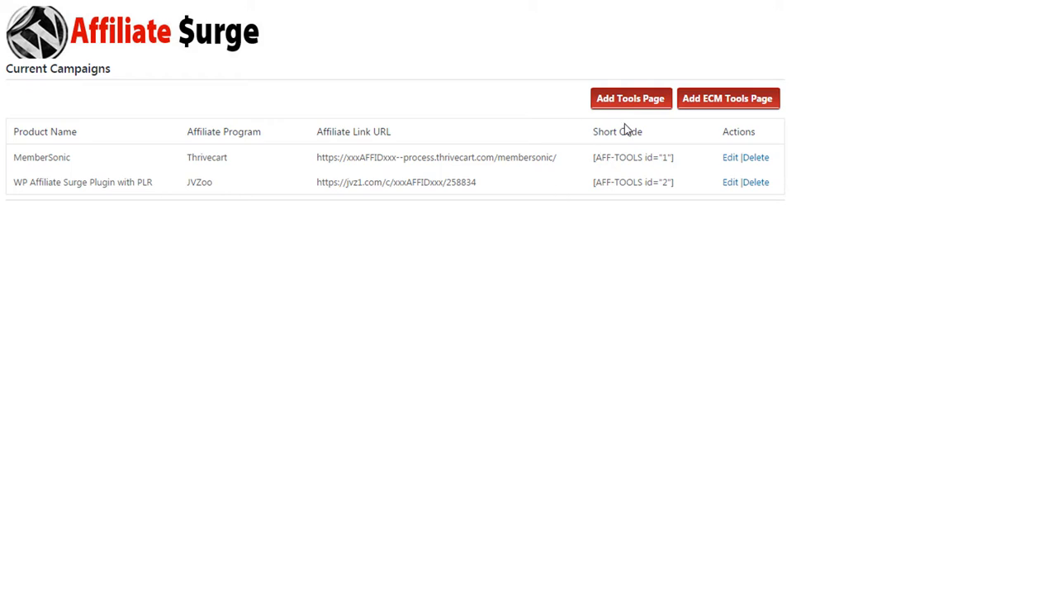
{"action": "mouse_move", "coordinate": [483, 164]}
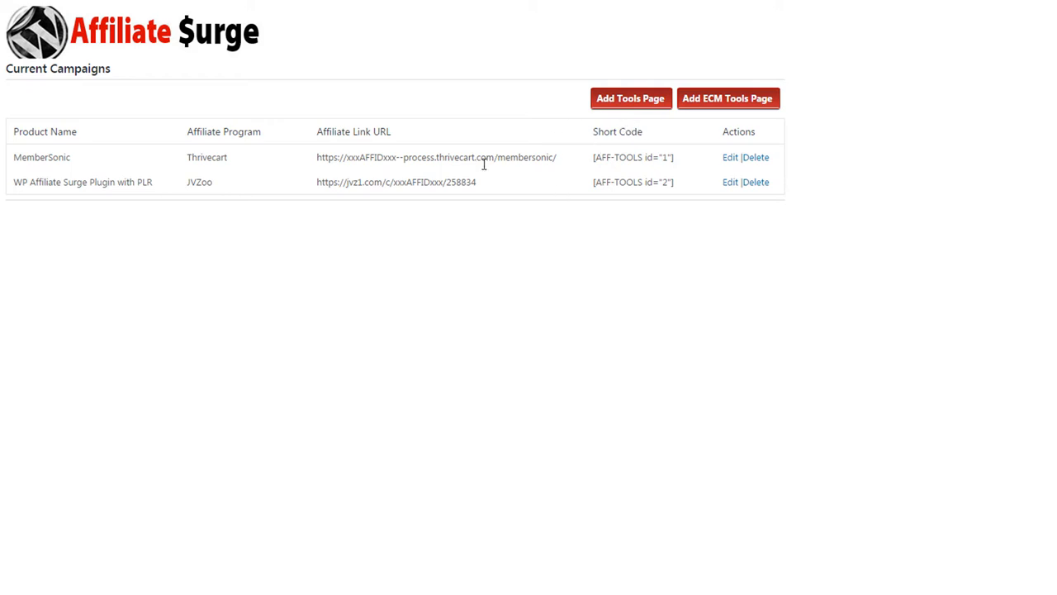
{"action": "mouse_move", "coordinate": [345, 173]}
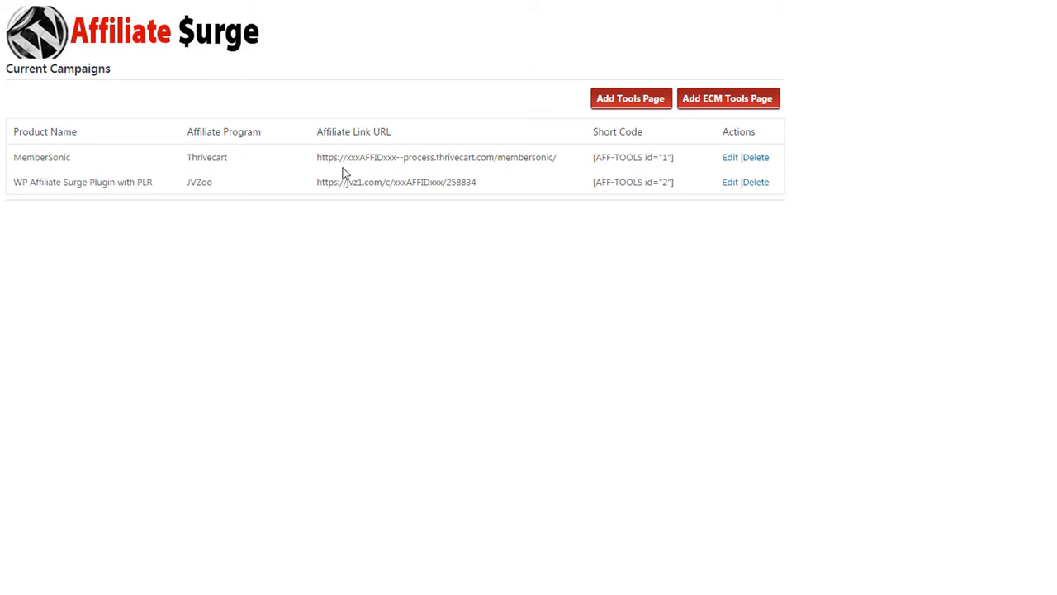
{"action": "mouse_move", "coordinate": [556, 197]}
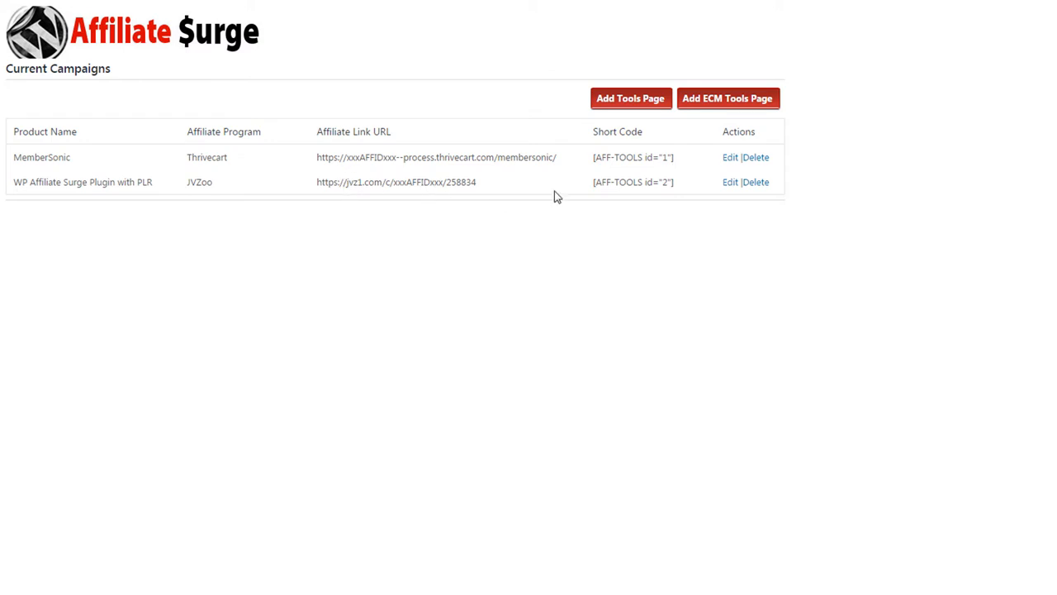
{"action": "mouse_move", "coordinate": [713, 121]}
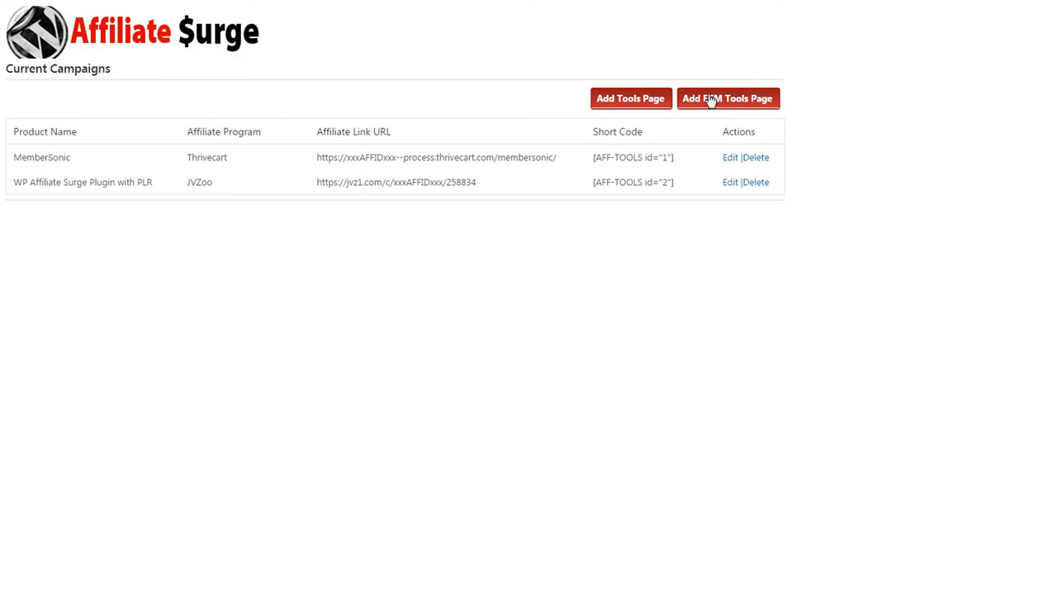
{"action": "mouse_move", "coordinate": [730, 125]}
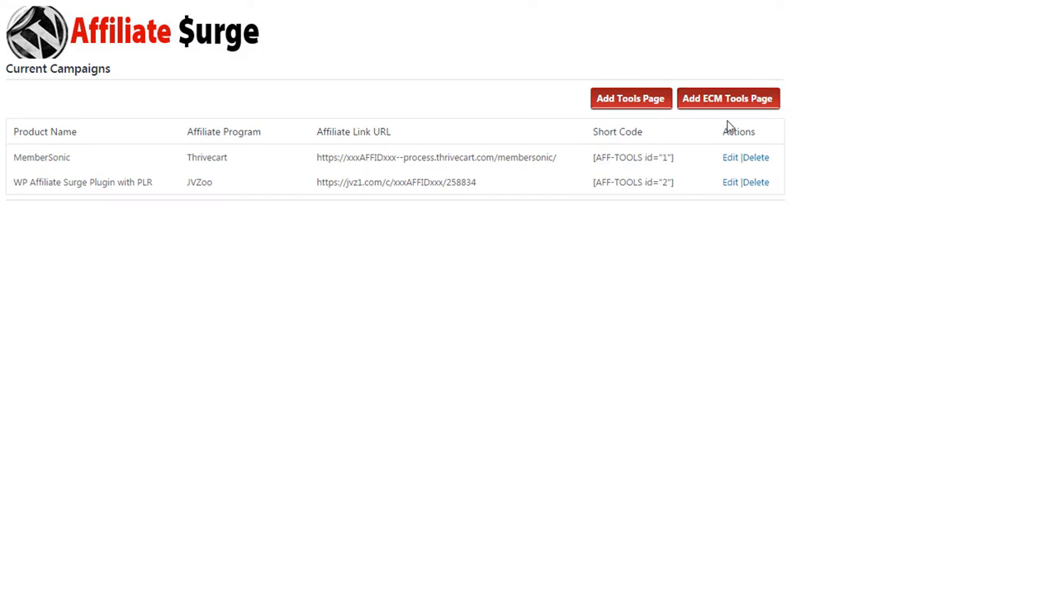
{"action": "mouse_move", "coordinate": [718, 113]}
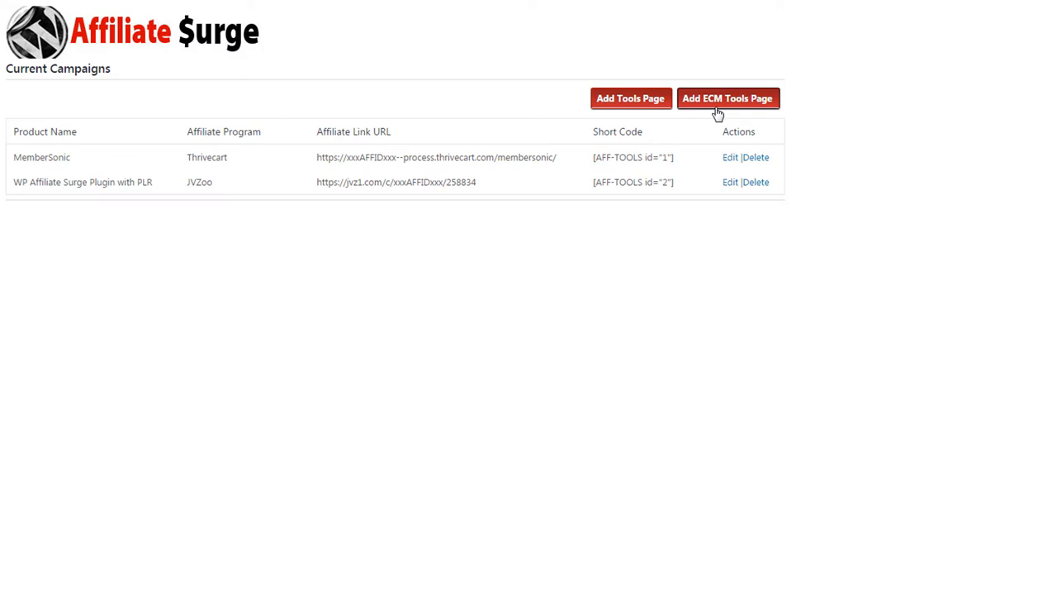
{"action": "mouse_move", "coordinate": [689, 243]}
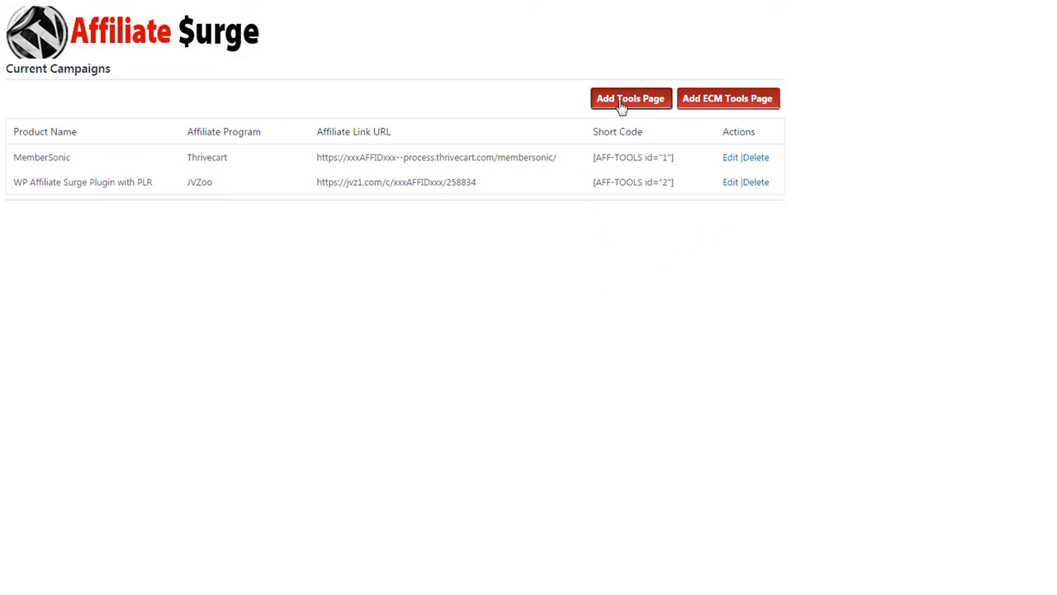
{"action": "left_click", "coordinate": [630, 99]}
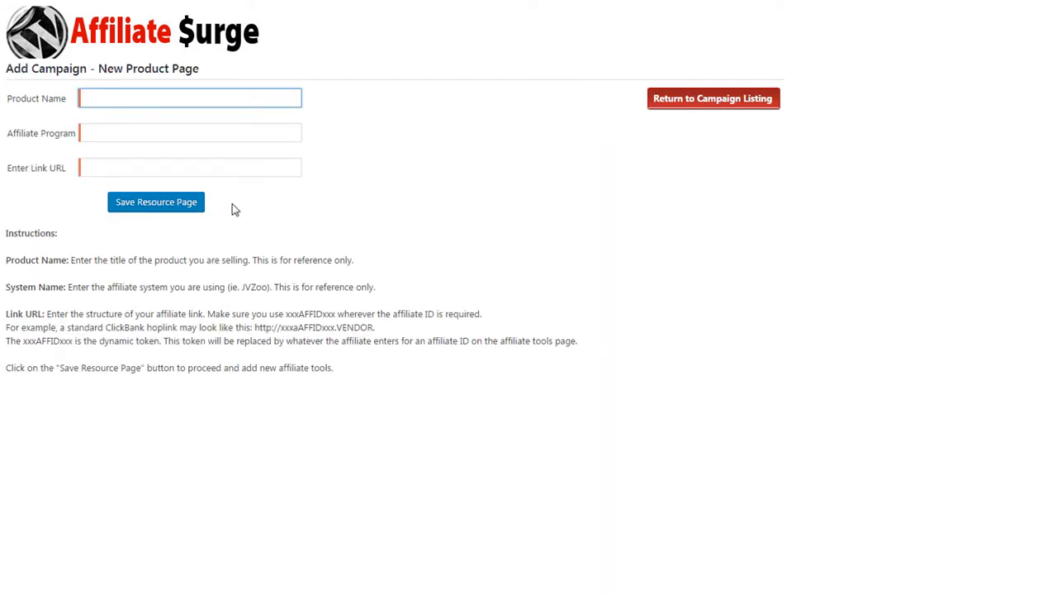
{"action": "type", "text": "Profit OPS"}
{"action": "left_click", "coordinate": [190, 133]}
{"action": "type", "text": "JVZoo"}
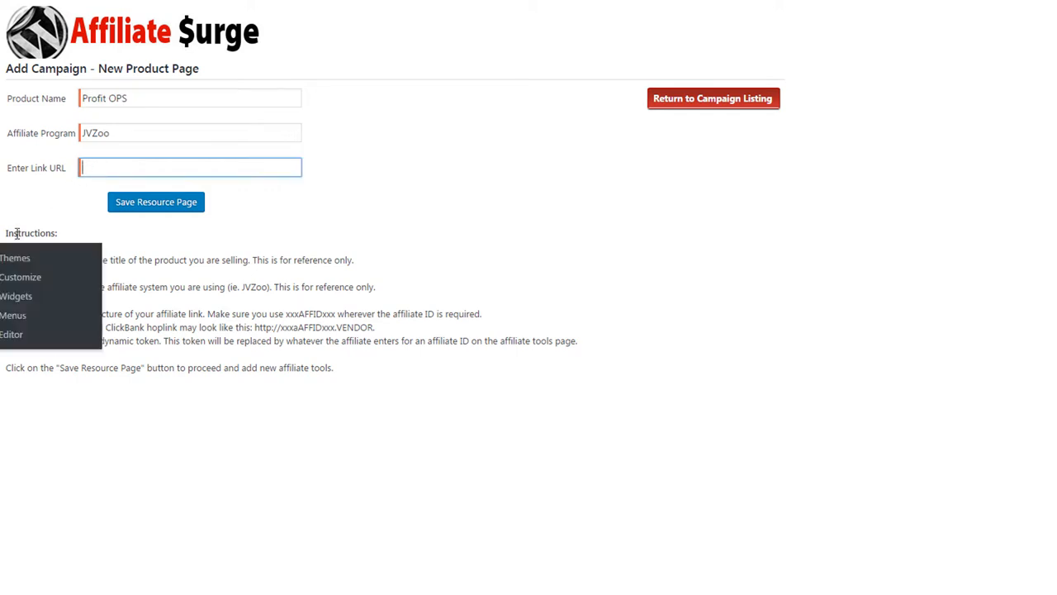
{"action": "type", "text": "https://jvz1.com/c/xxxAFFIDxxx/258836"}
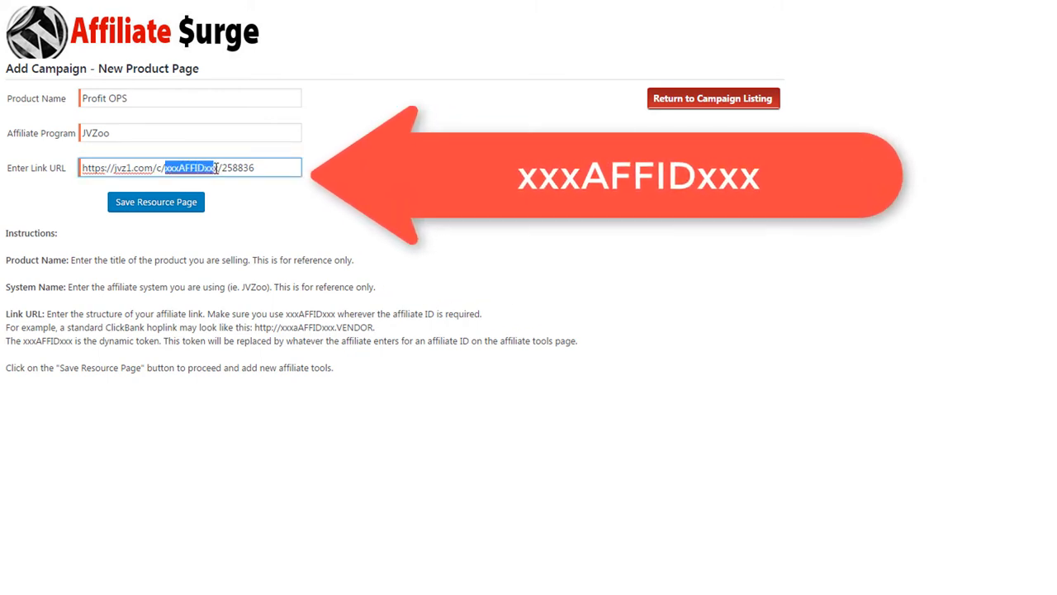
{"action": "mouse_move", "coordinate": [213, 202]}
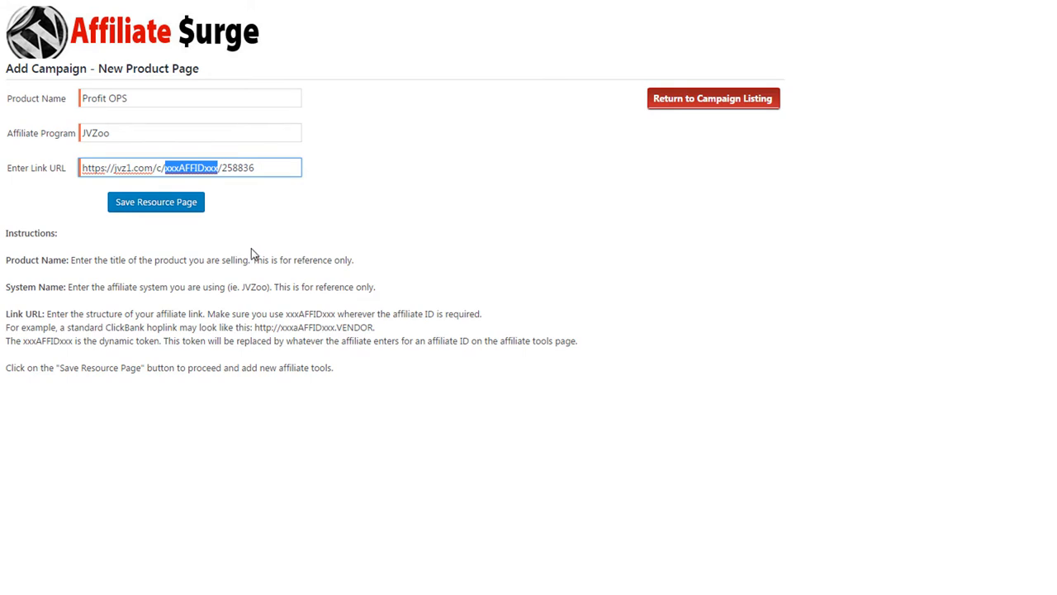
{"action": "mouse_move", "coordinate": [249, 275]}
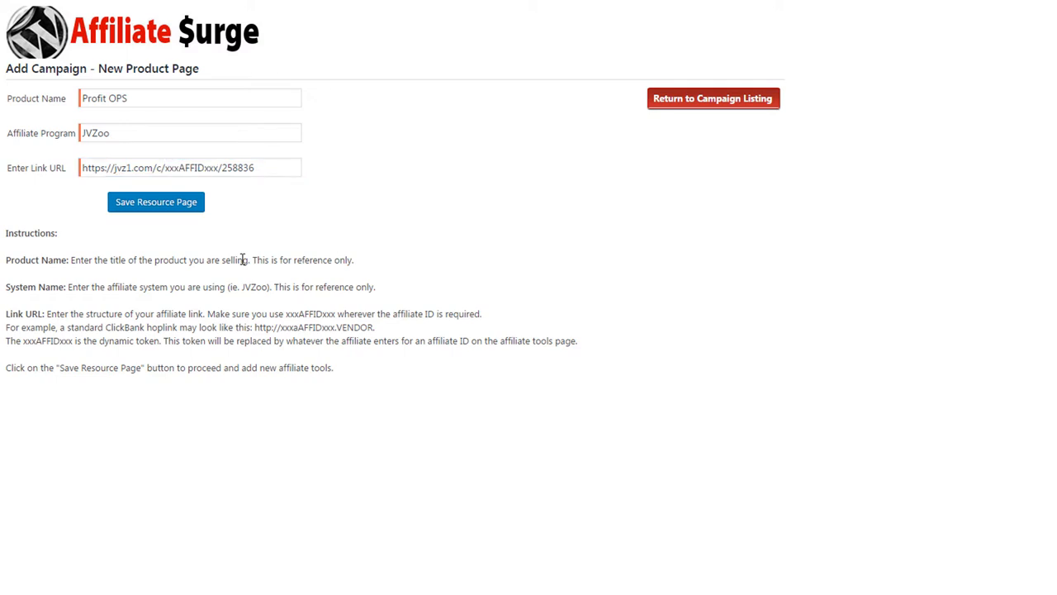
{"action": "mouse_move", "coordinate": [135, 258]}
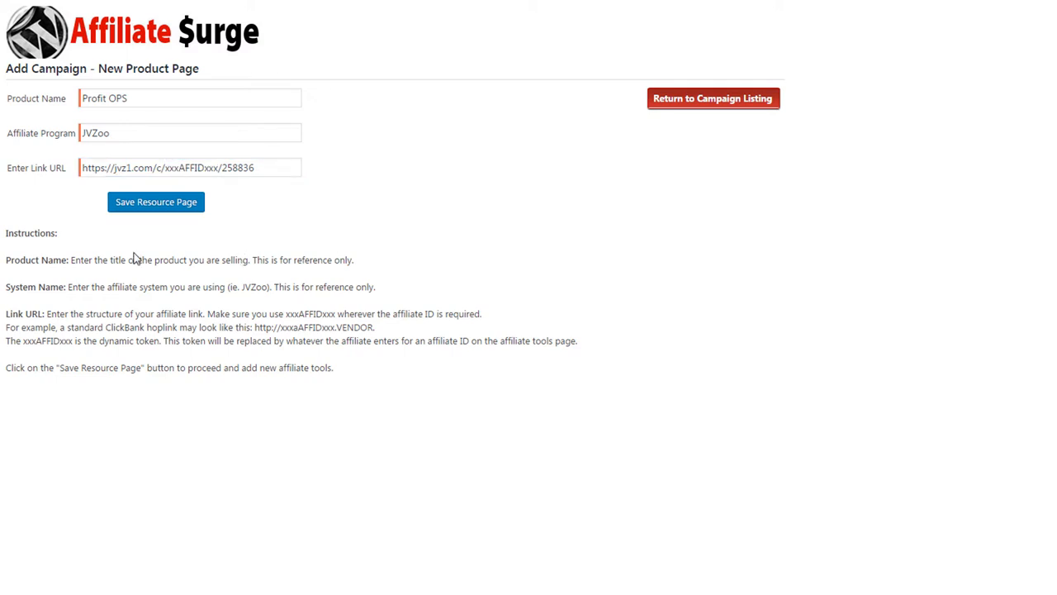
{"action": "mouse_move", "coordinate": [119, 244]}
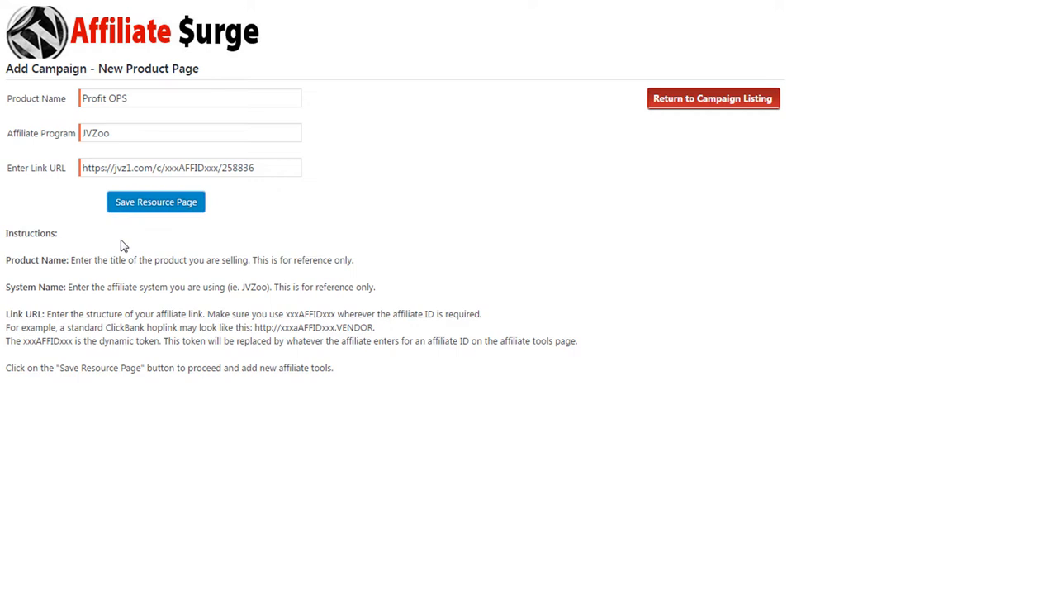
{"action": "left_click", "coordinate": [155, 202]}
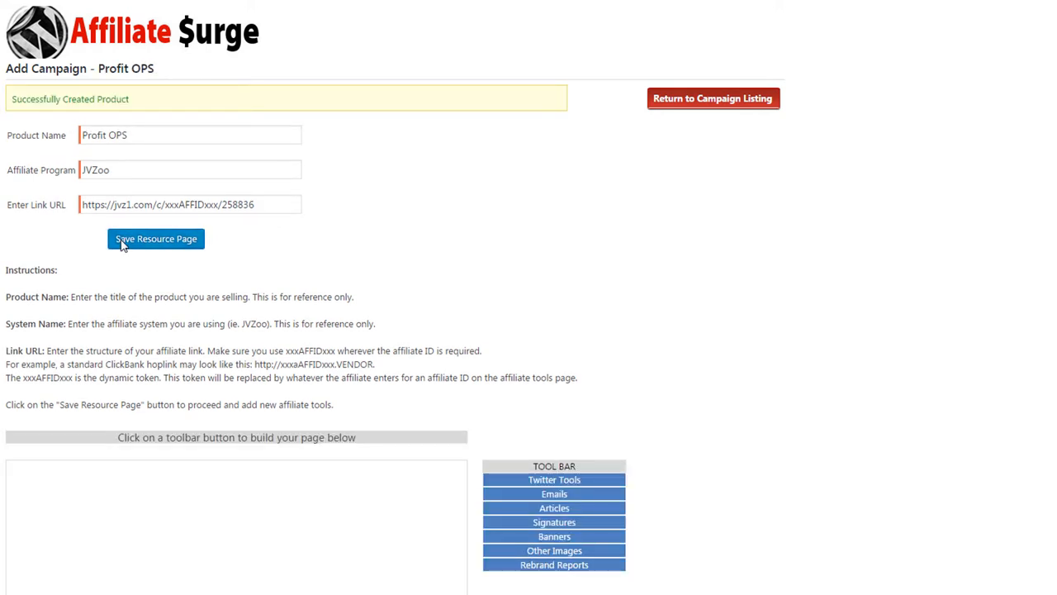
{"action": "mouse_move", "coordinate": [255, 295]}
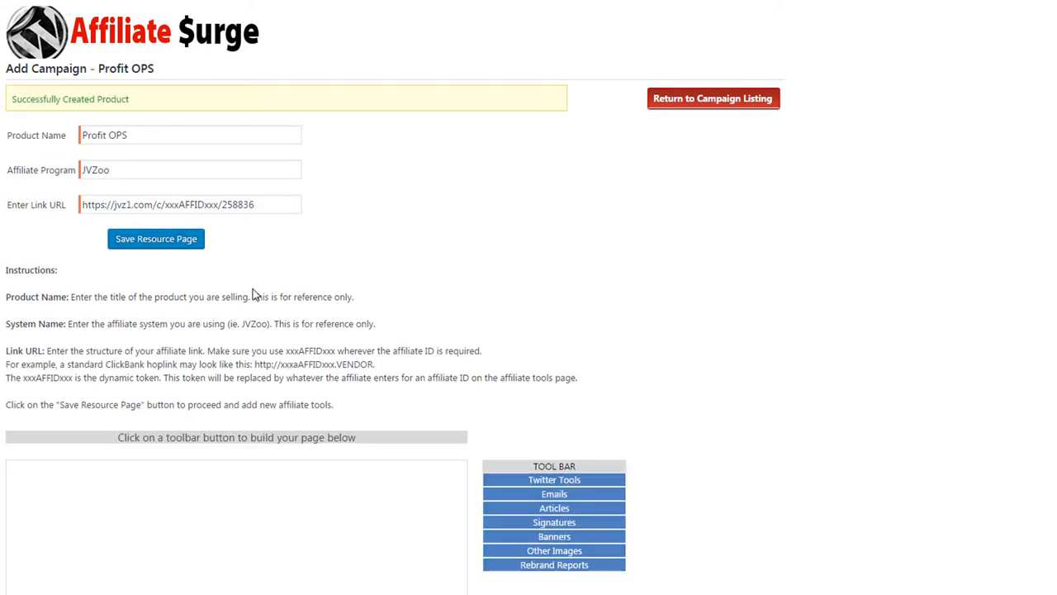
{"action": "mouse_move", "coordinate": [607, 330]}
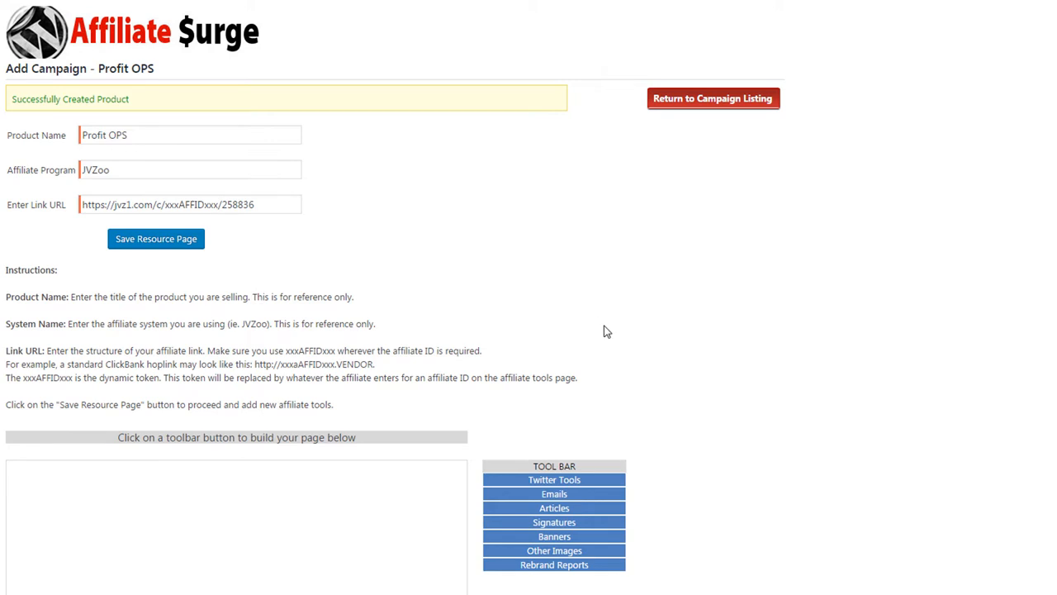
{"action": "scroll", "scroll_direction": "down", "scroll_amount": 3}
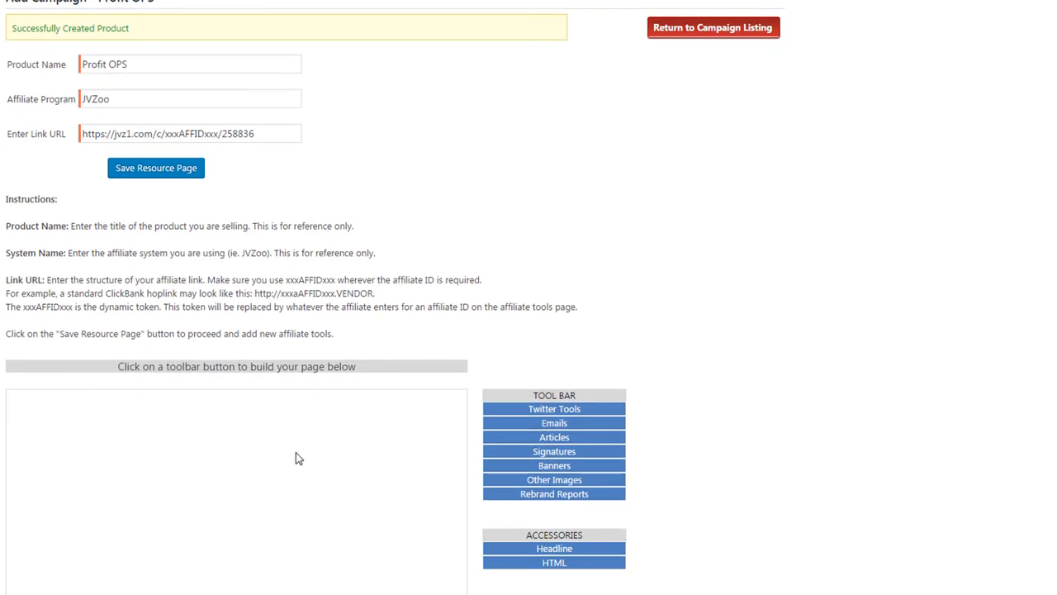
{"action": "mouse_move", "coordinate": [187, 435]}
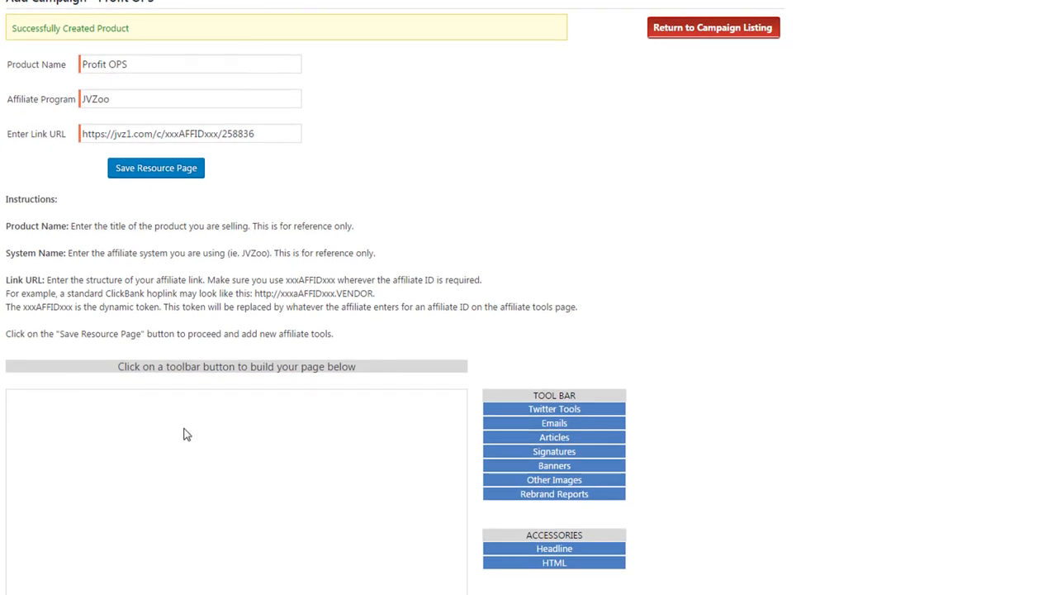
{"action": "scroll", "scroll_direction": "down", "scroll_amount": 3}
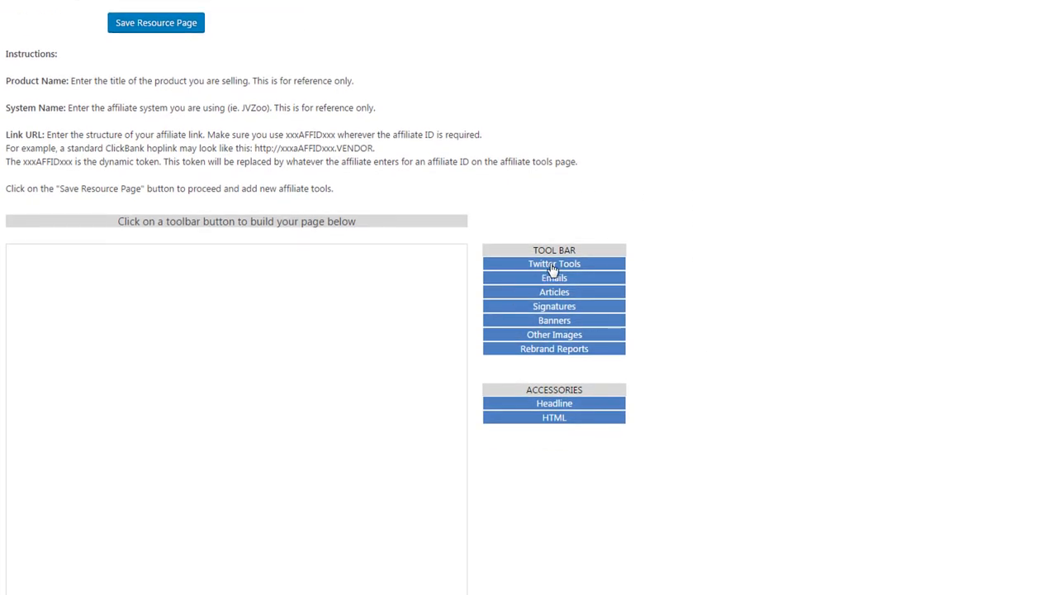
{"action": "mouse_move", "coordinate": [537, 303]}
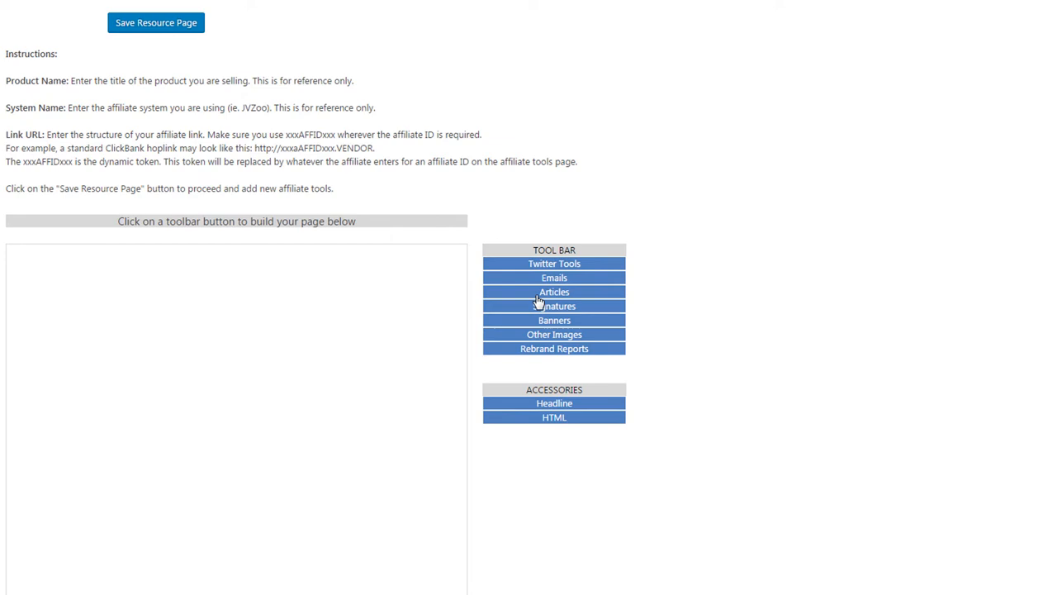
{"action": "mouse_move", "coordinate": [530, 282]}
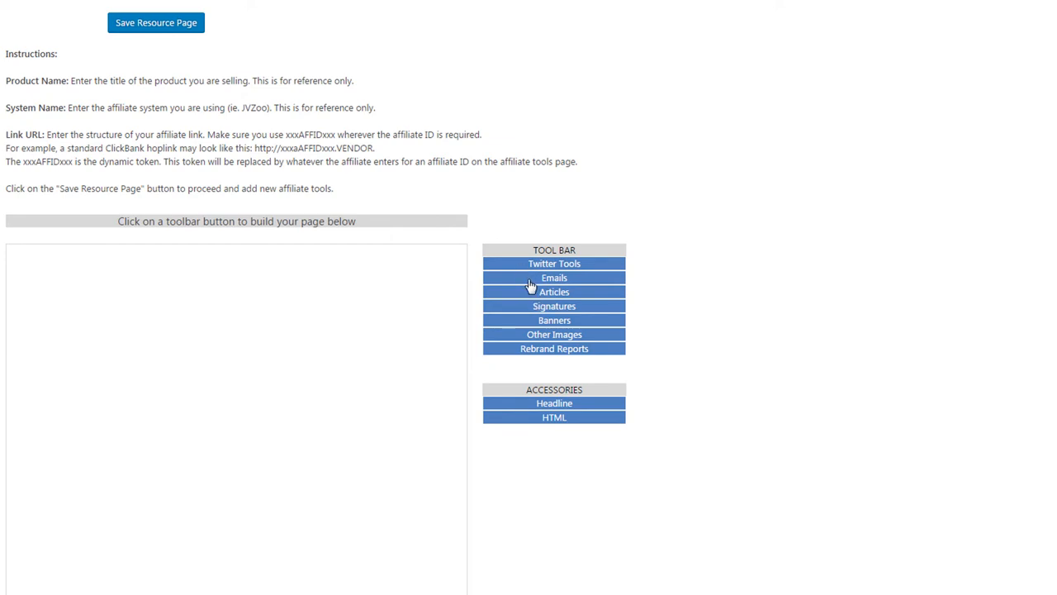
{"action": "mouse_move", "coordinate": [527, 297]}
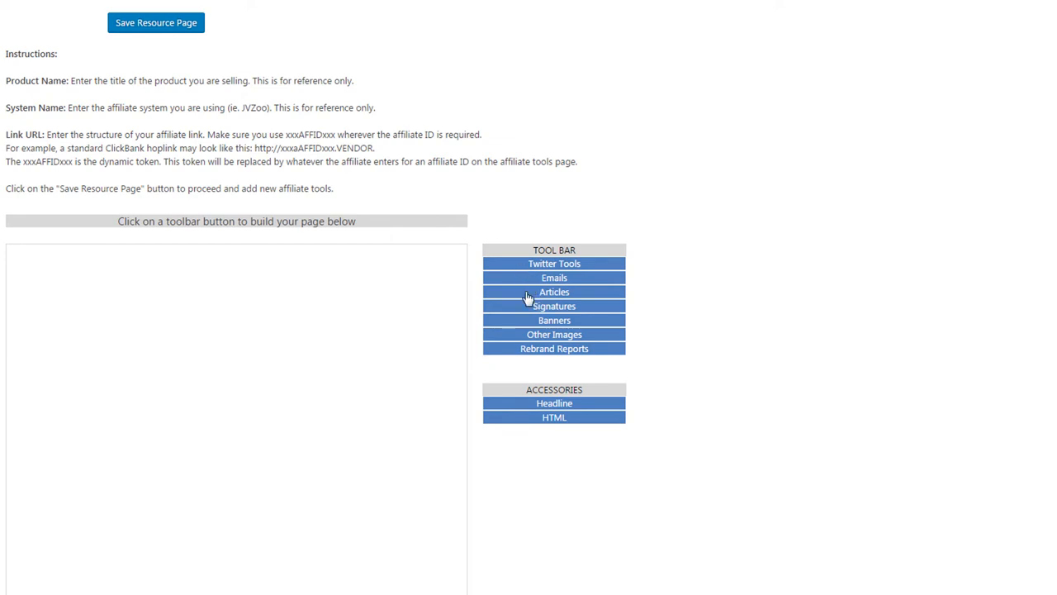
{"action": "mouse_move", "coordinate": [519, 314]}
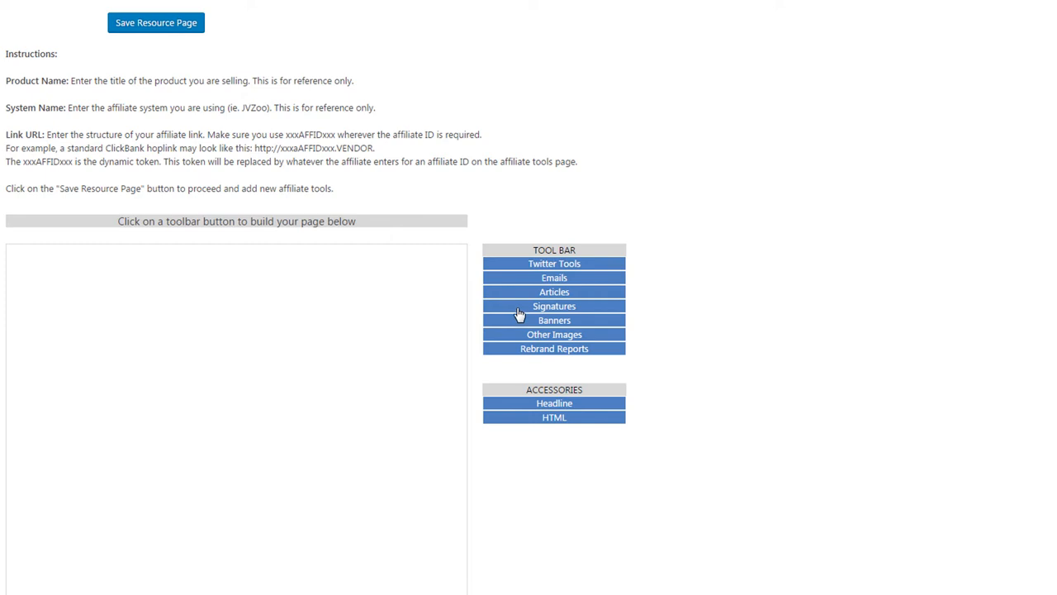
{"action": "mouse_move", "coordinate": [524, 332]}
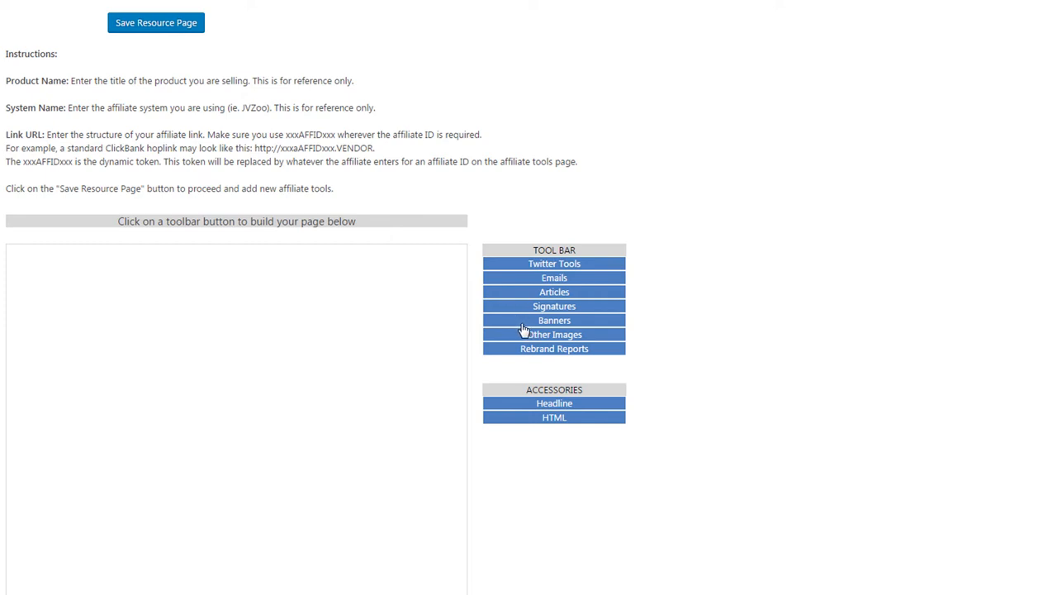
{"action": "mouse_move", "coordinate": [529, 358]}
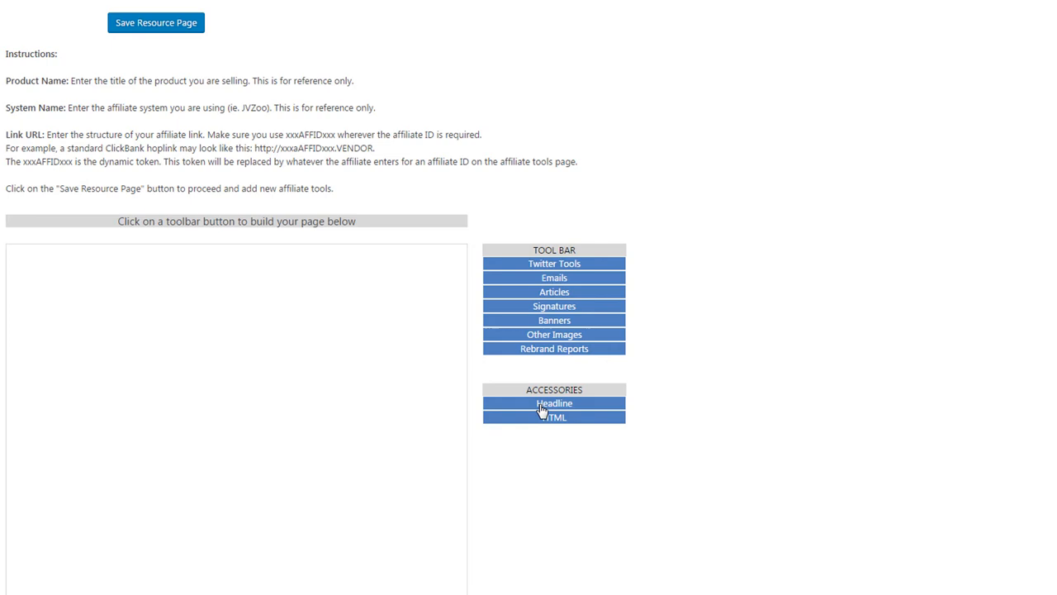
{"action": "mouse_move", "coordinate": [535, 425]}
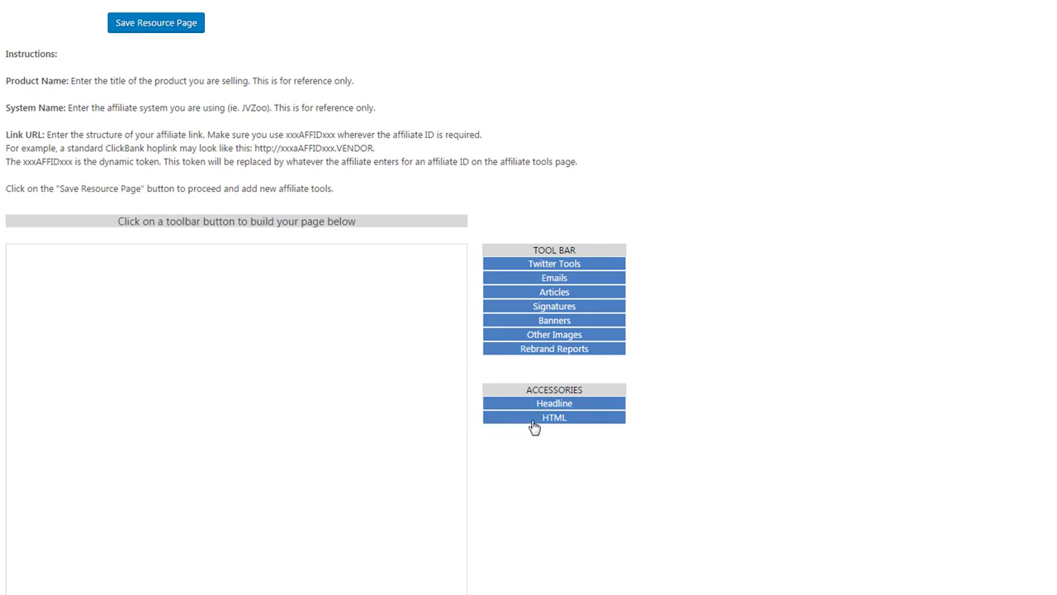
{"action": "mouse_move", "coordinate": [778, 429]}
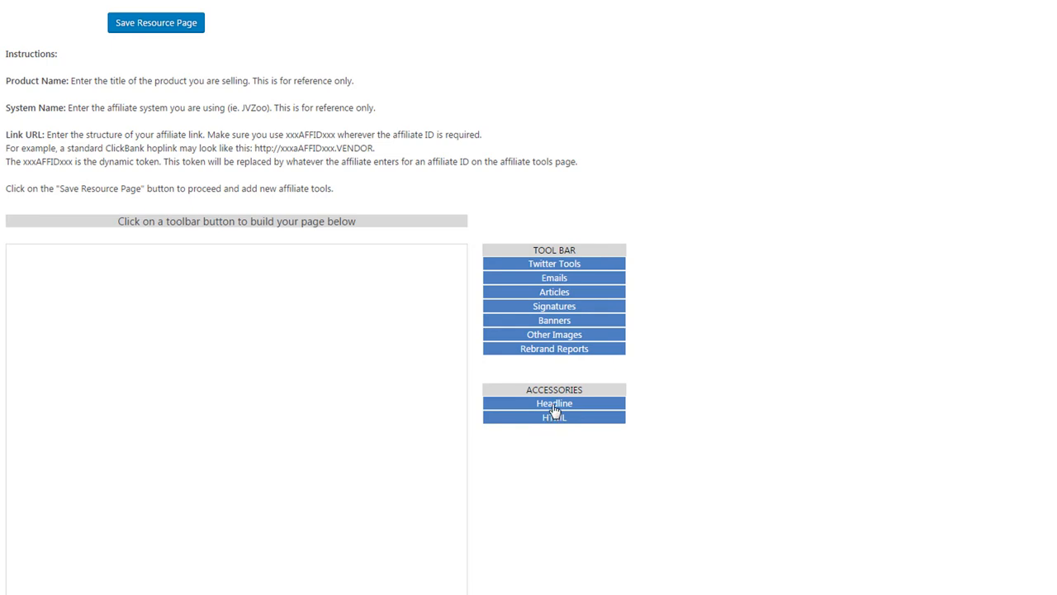
{"action": "mouse_move", "coordinate": [550, 413]}
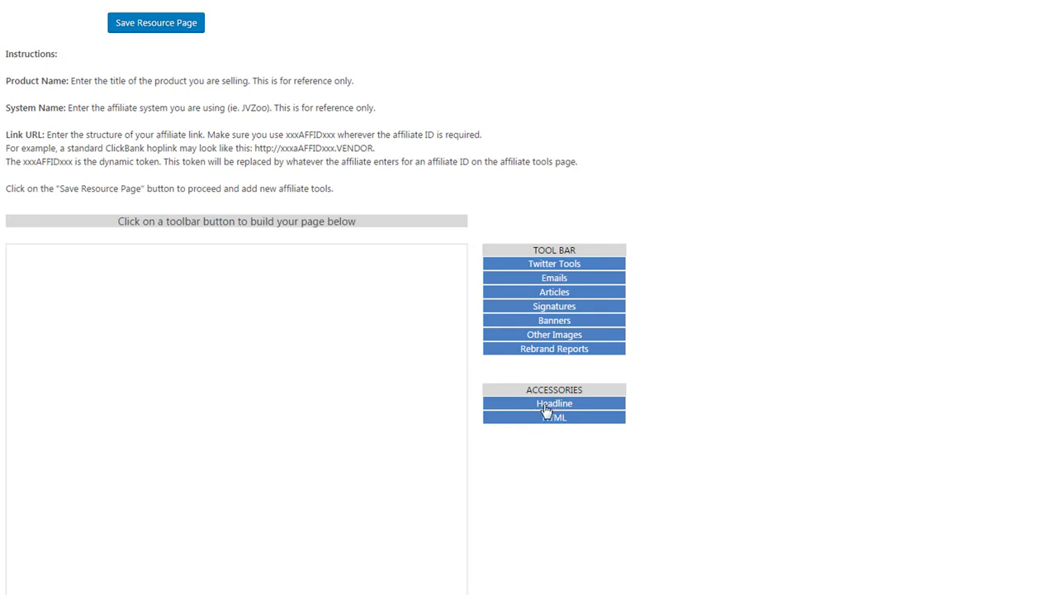
Add Headline block ID-1 and title it EMAIL SWIPE
{"action": "left_click", "coordinate": [555, 403]}
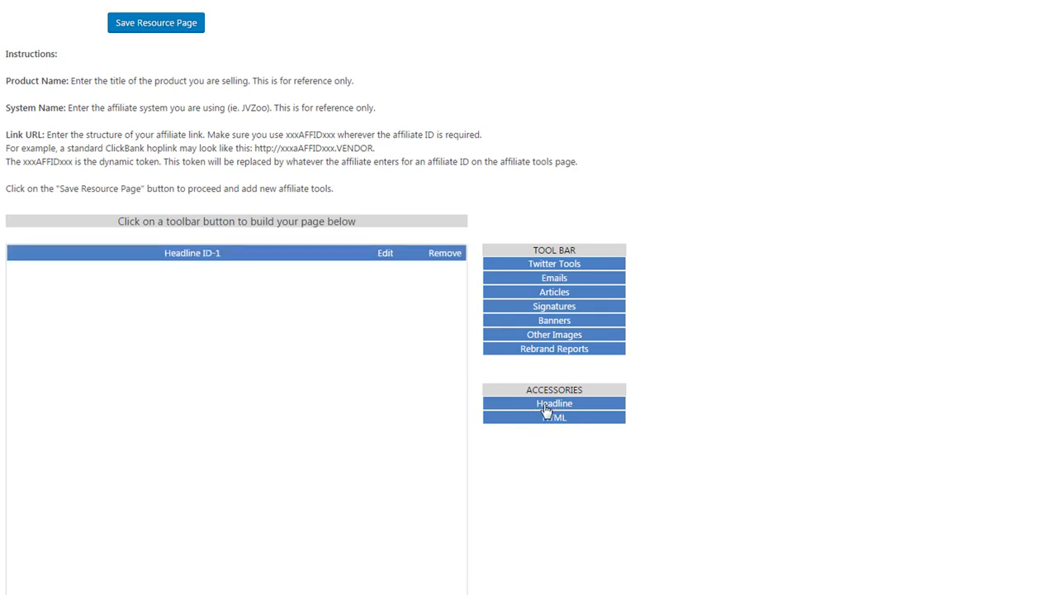
{"action": "left_click", "coordinate": [385, 253]}
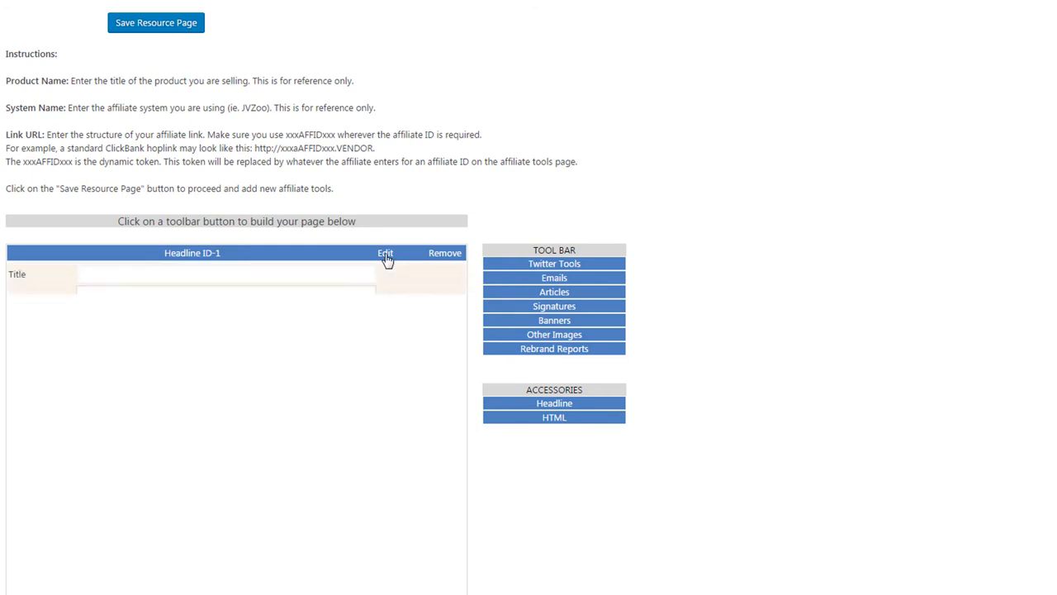
{"action": "left_click", "coordinate": [385, 253]}
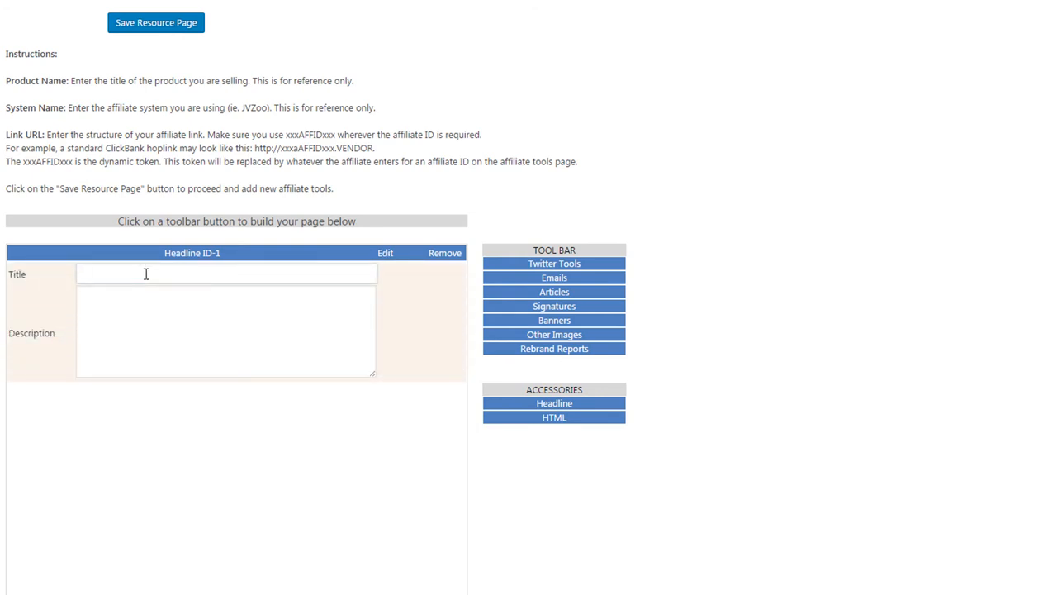
{"action": "type", "text": "EMAIL SW"}
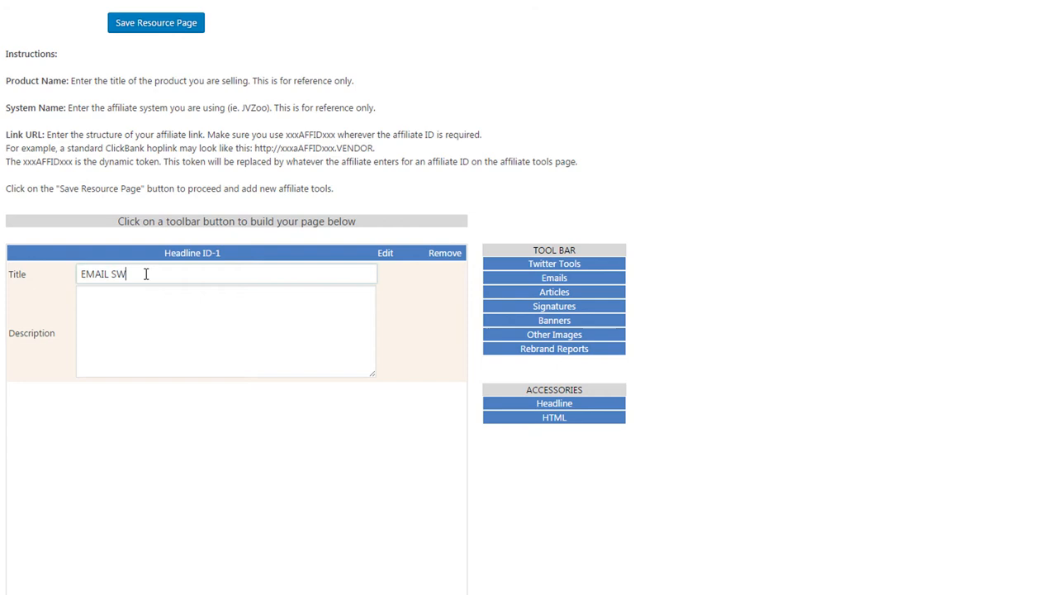
{"action": "type", "text": "IPE"}
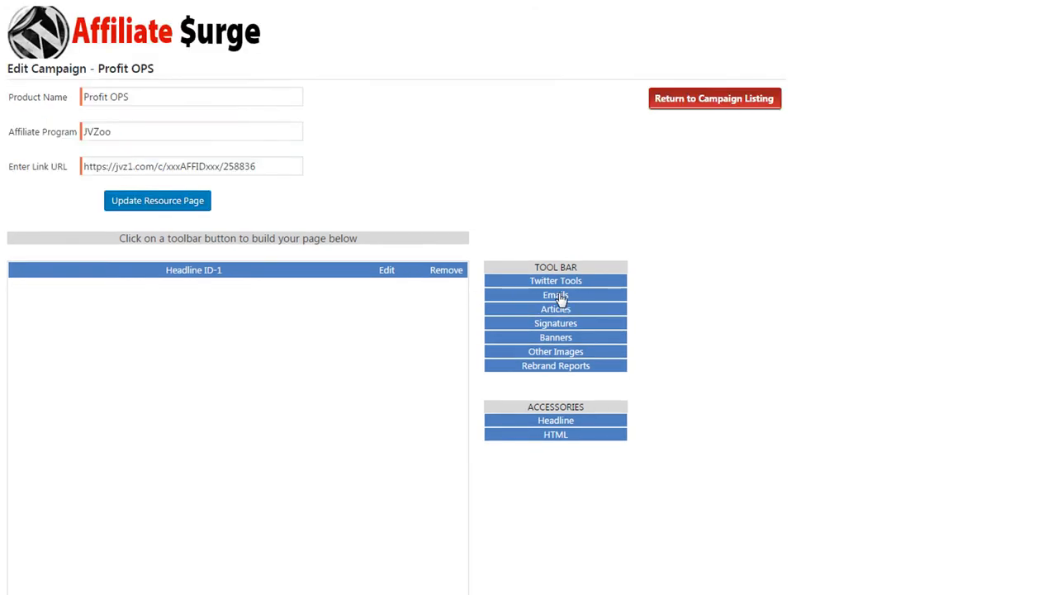
Add Emails block ID-2 with subject 'How to profit with other people's plugins' and its body
{"action": "left_click", "coordinate": [555, 294]}
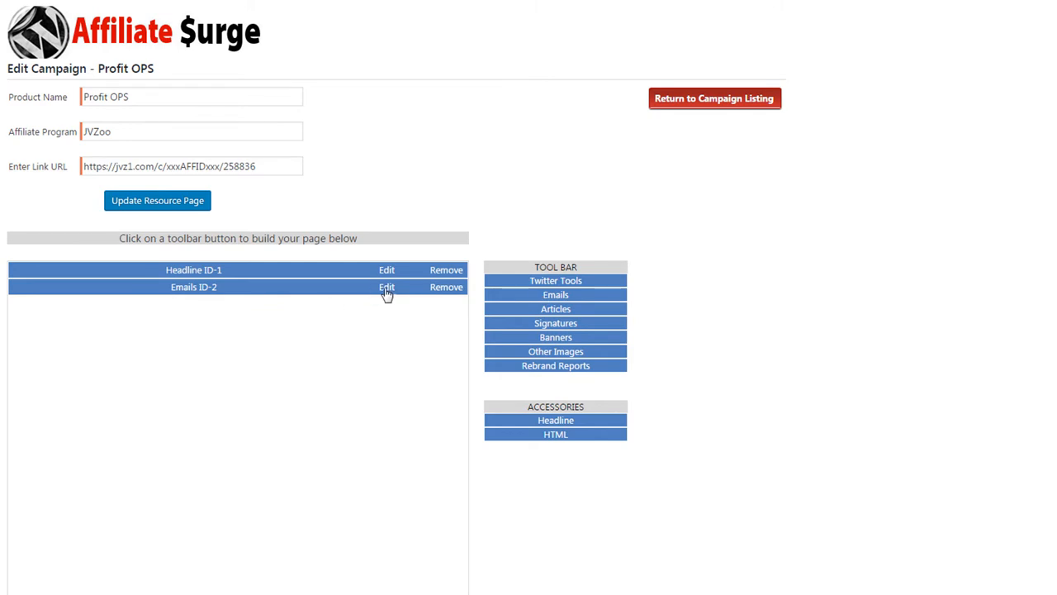
{"action": "left_click", "coordinate": [387, 286]}
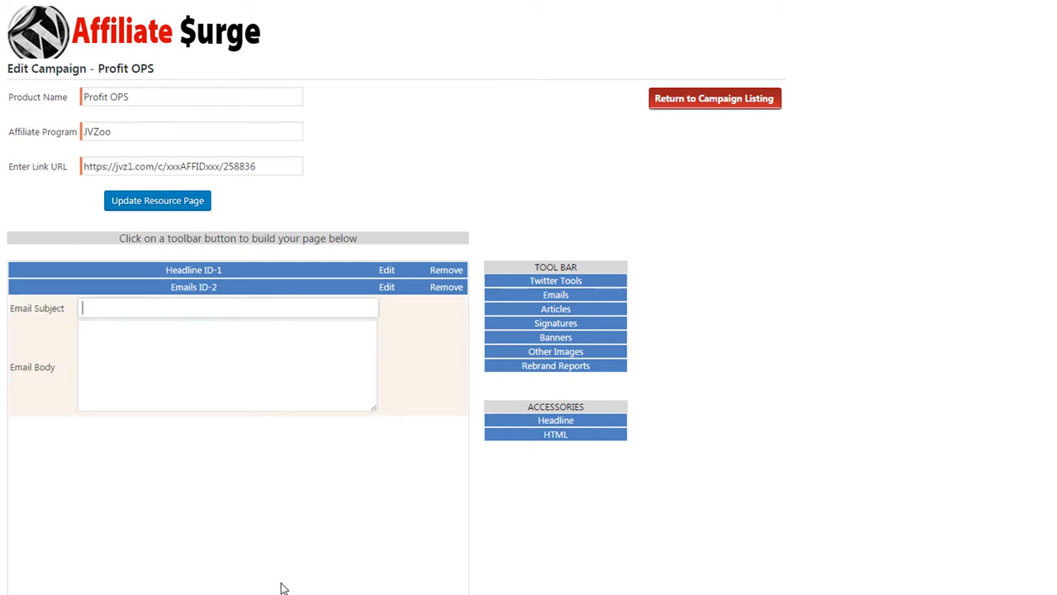
{"action": "type", "text": "How to"}
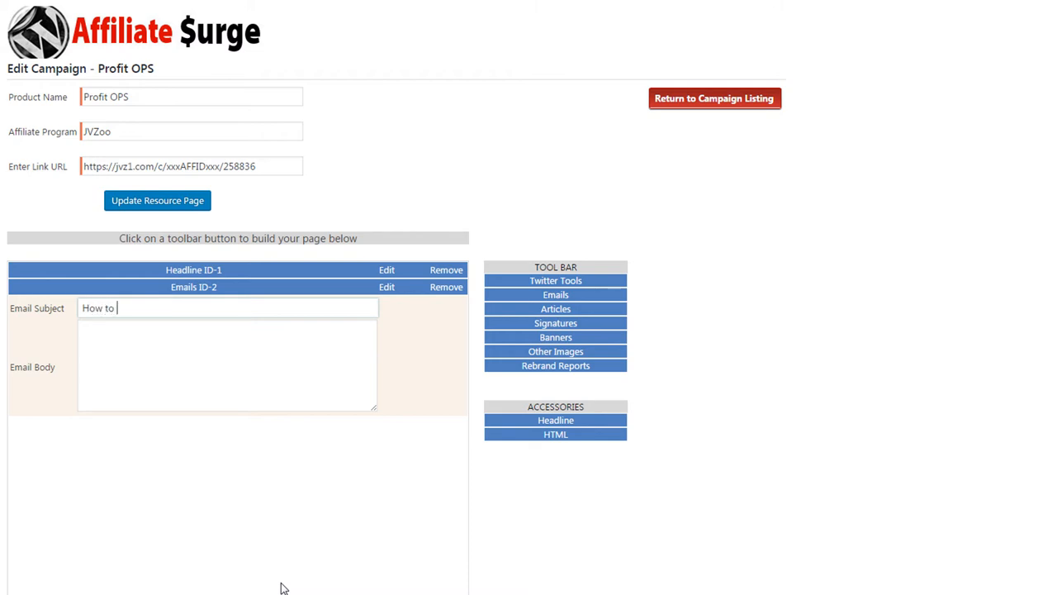
{"action": "type", "text": "profit with other people's plugins"}
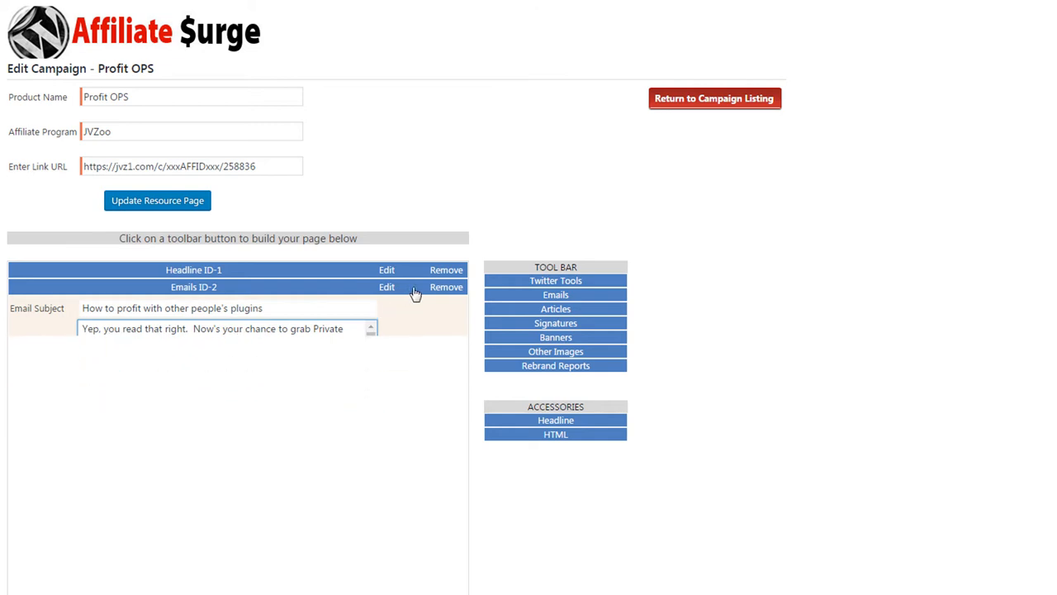
{"action": "left_click", "coordinate": [387, 287]}
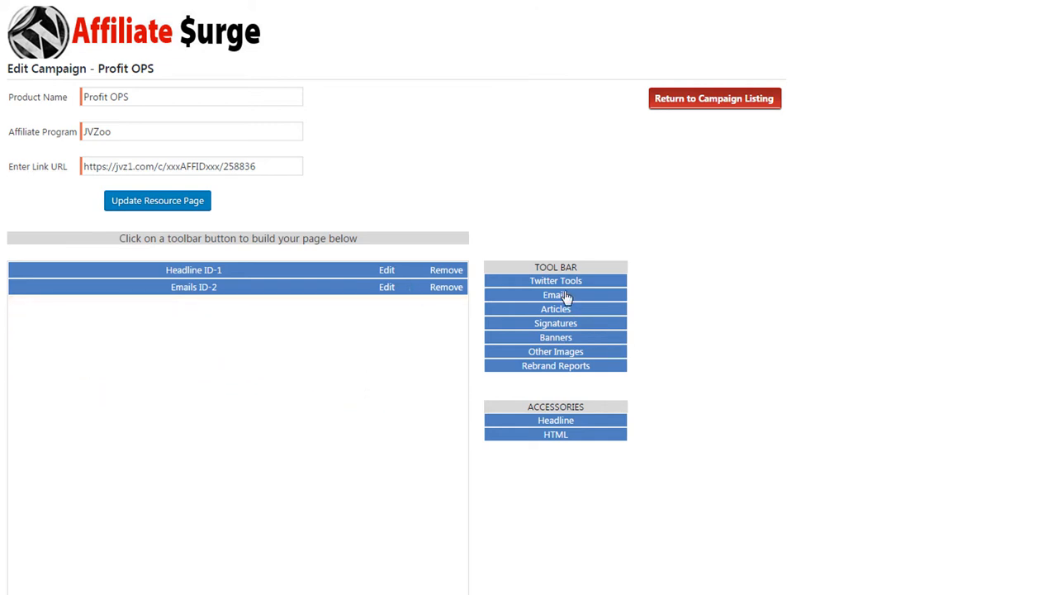
Add Emails ID-3, Articles ID-4, Signature ID-5, Headline ID-6 and Banners ID-7 blocks
{"action": "left_click", "coordinate": [555, 295]}
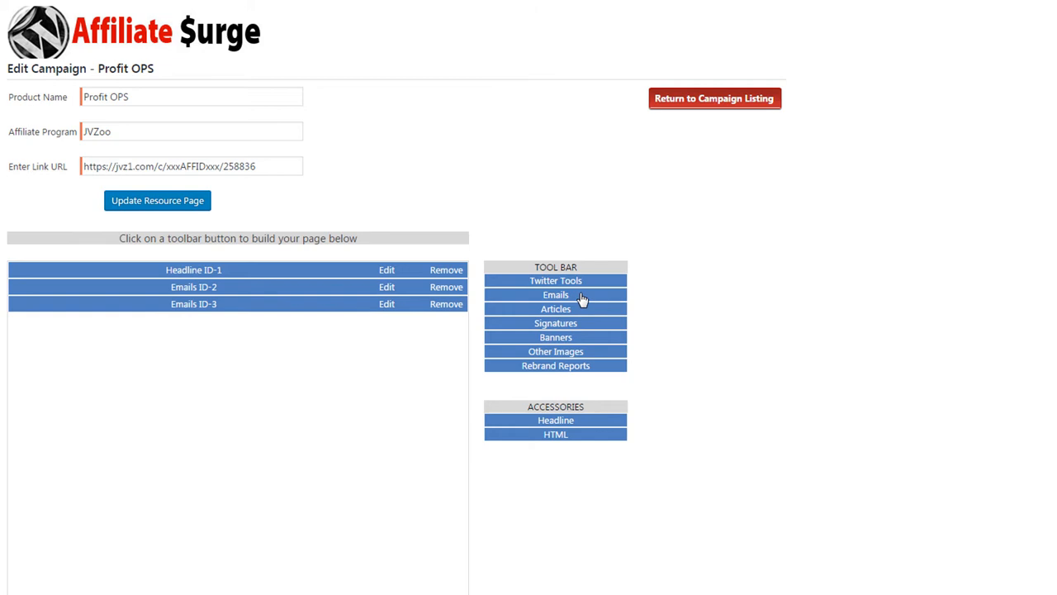
{"action": "left_click", "coordinate": [556, 308]}
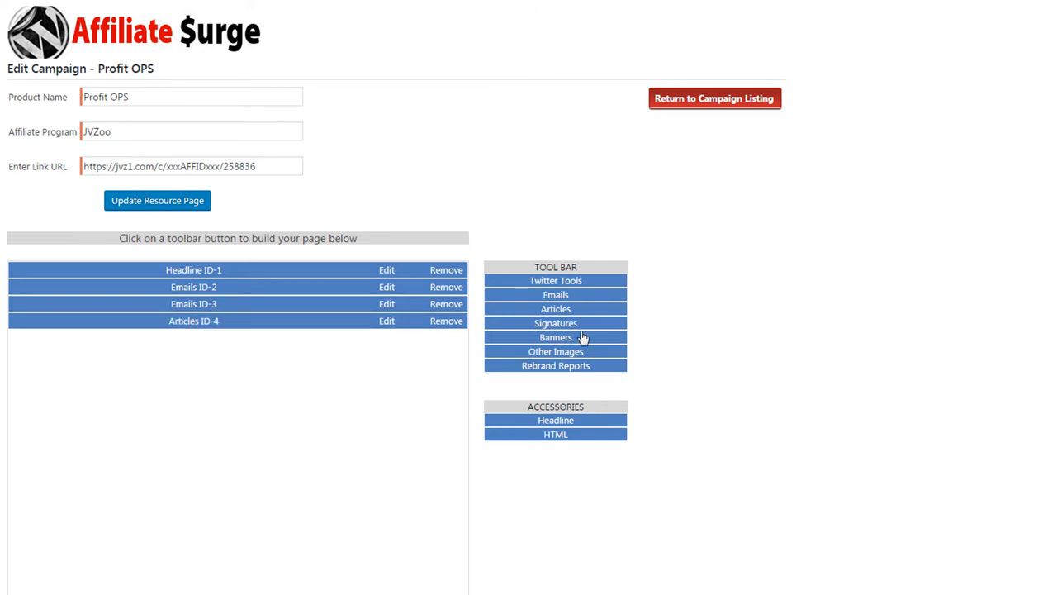
{"action": "left_click", "coordinate": [555, 323]}
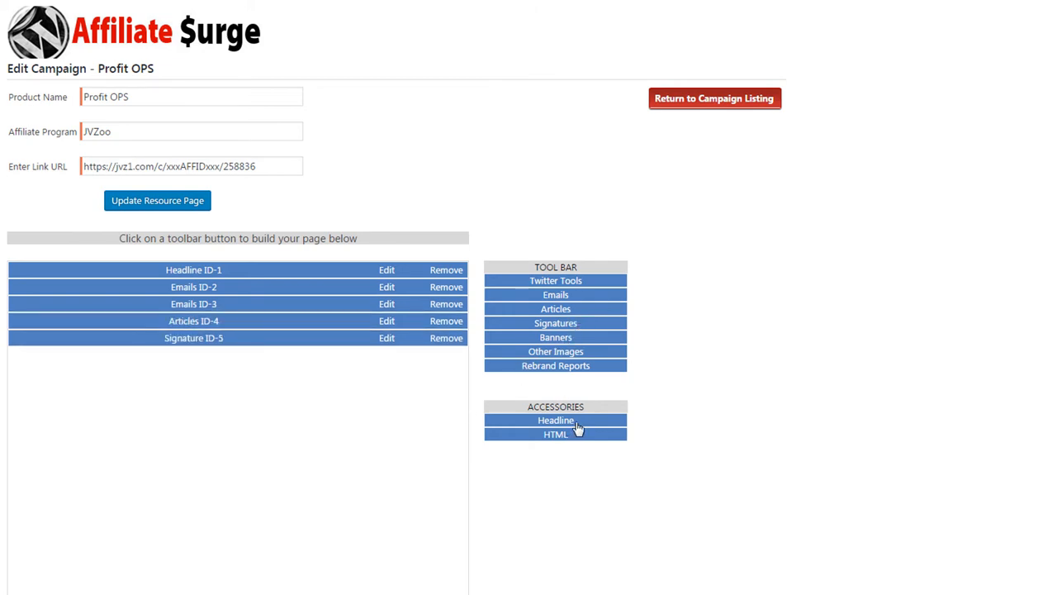
{"action": "left_click", "coordinate": [556, 420]}
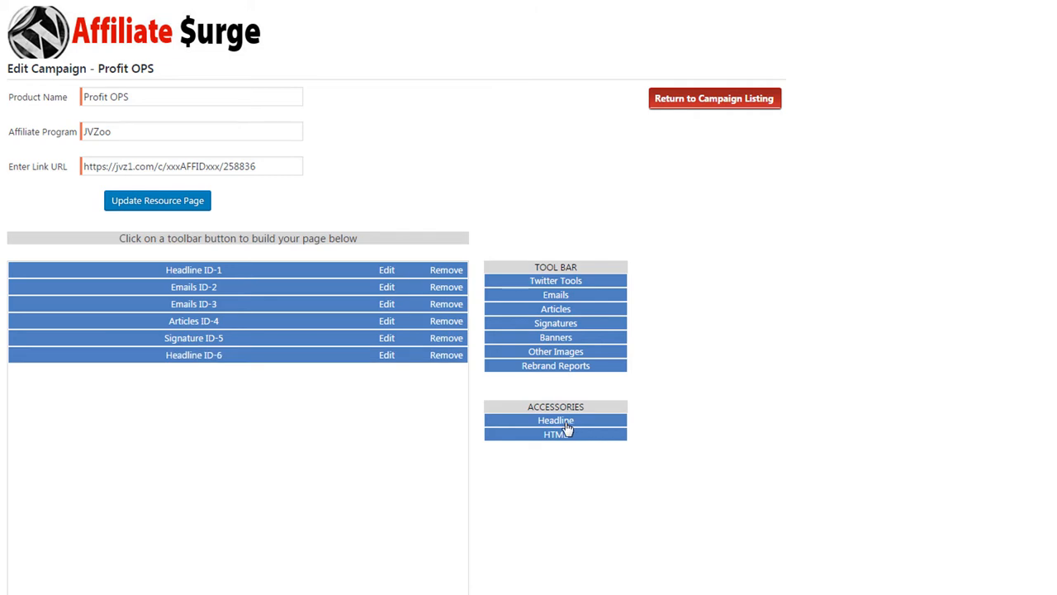
{"action": "mouse_move", "coordinate": [220, 358]}
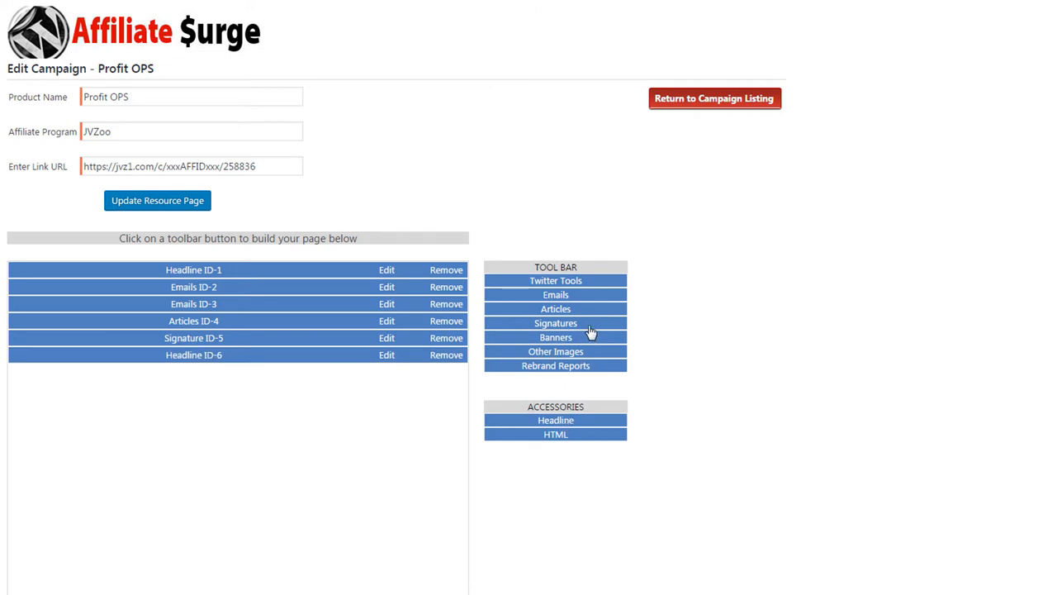
{"action": "left_click", "coordinate": [555, 338]}
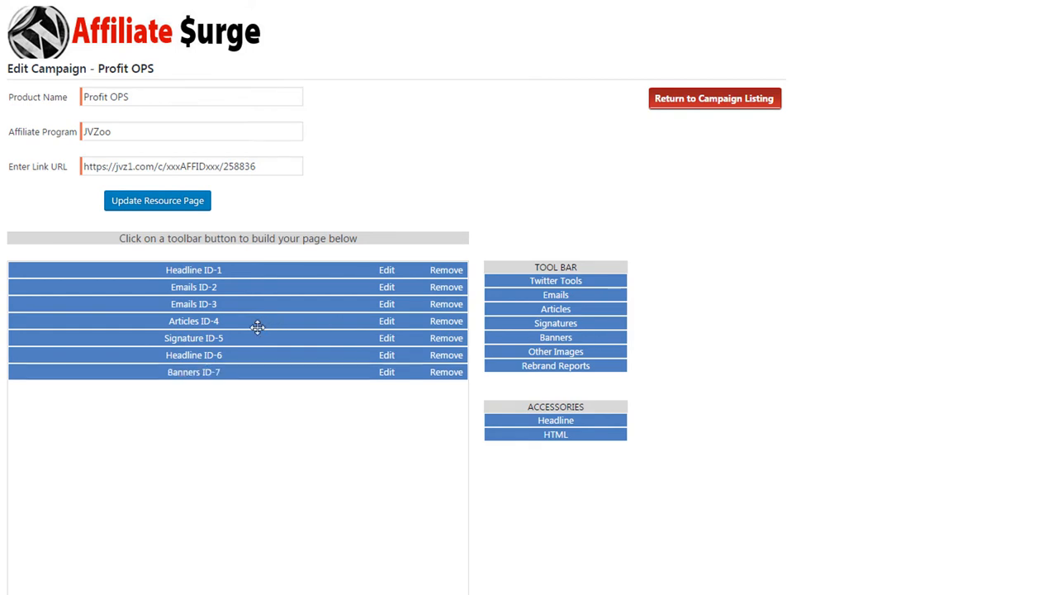
{"action": "mouse_move", "coordinate": [254, 453]}
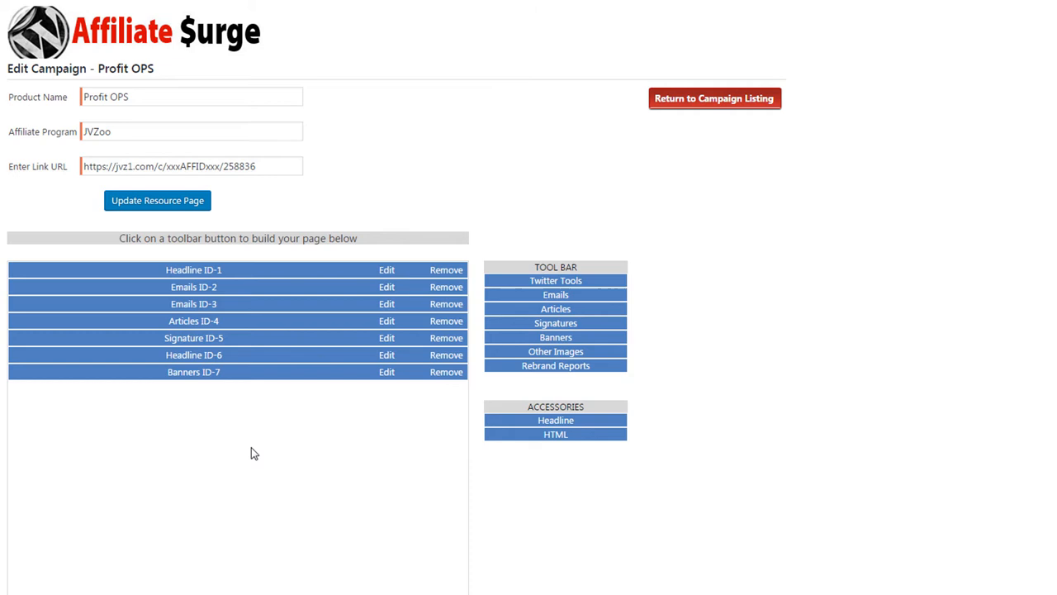
{"action": "mouse_move", "coordinate": [218, 403]}
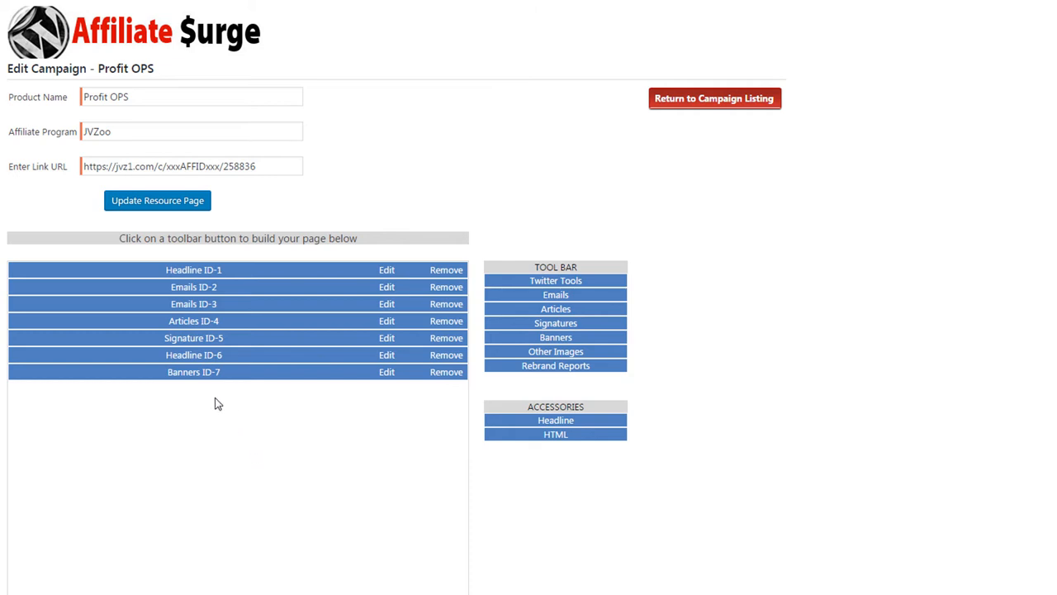
{"action": "mouse_move", "coordinate": [259, 318]}
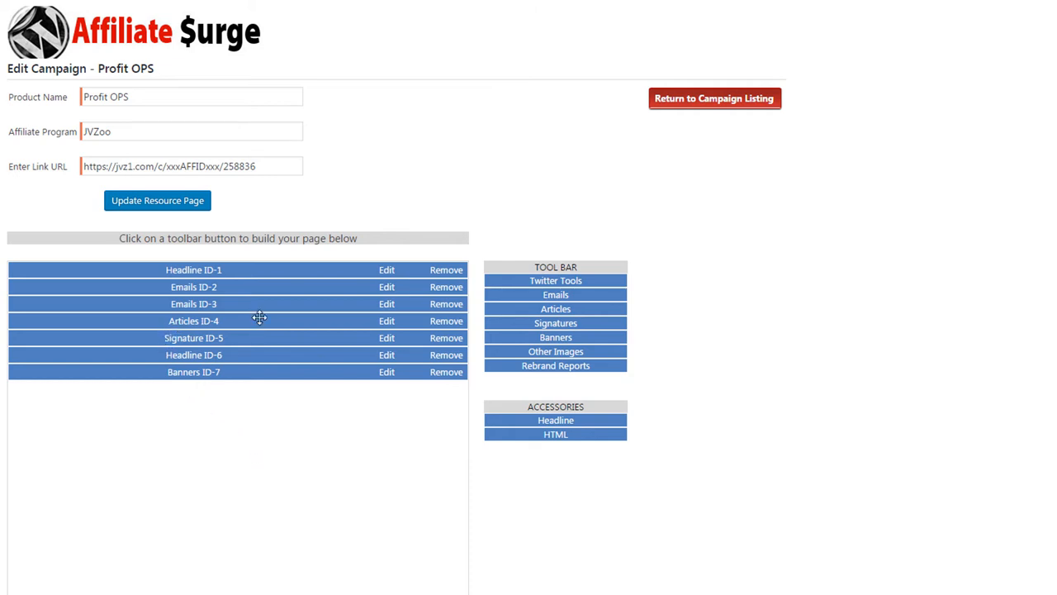
{"action": "mouse_move", "coordinate": [234, 321]}
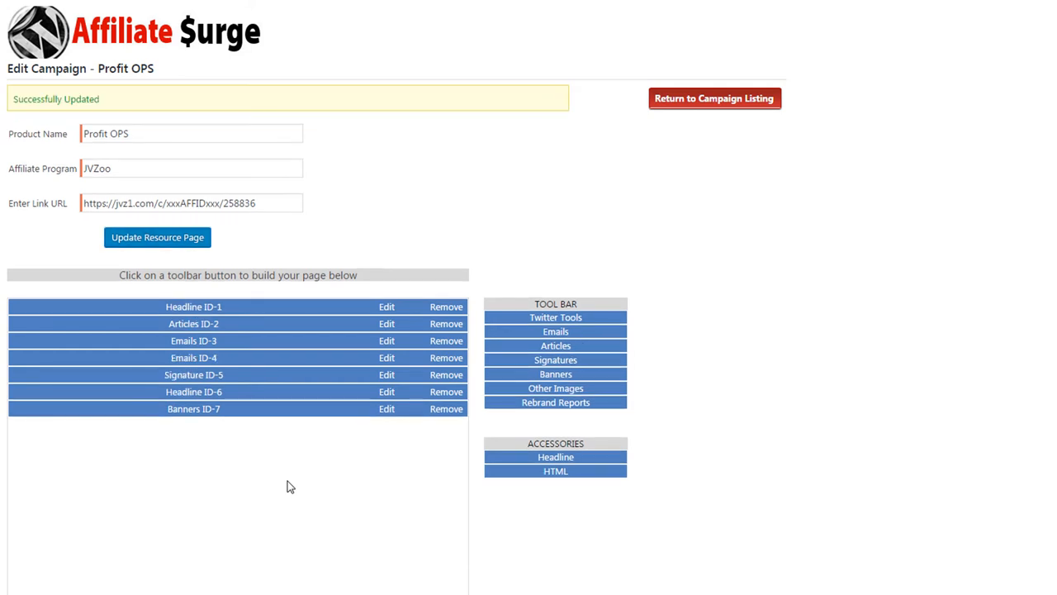
{"action": "mouse_move", "coordinate": [680, 130]}
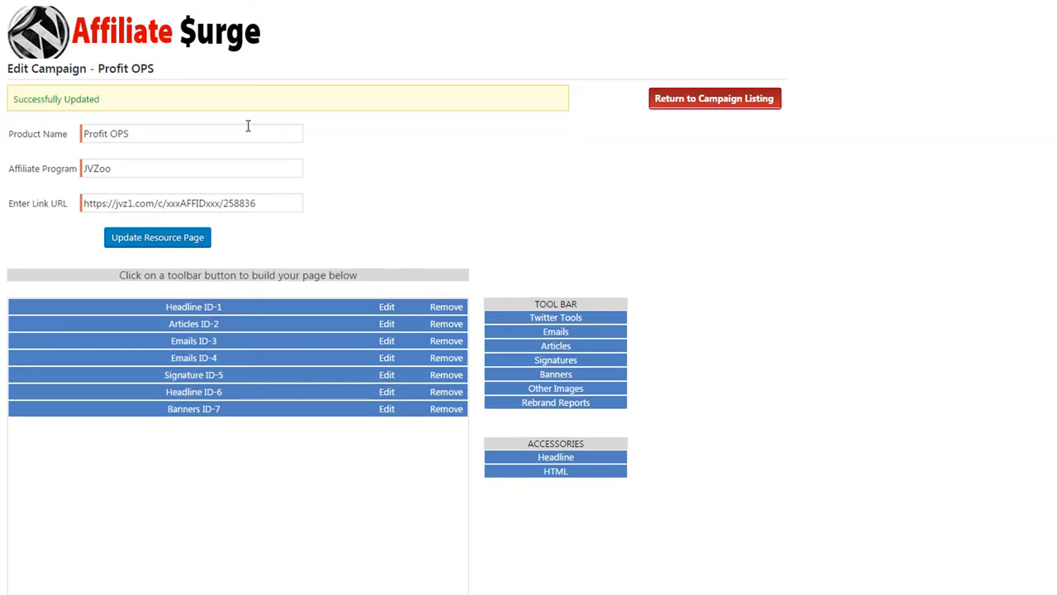
Return to the campaign listing, where Profit OPS shows shortcode [AFF-TOOLS id="3"]
{"action": "left_click", "coordinate": [714, 98]}
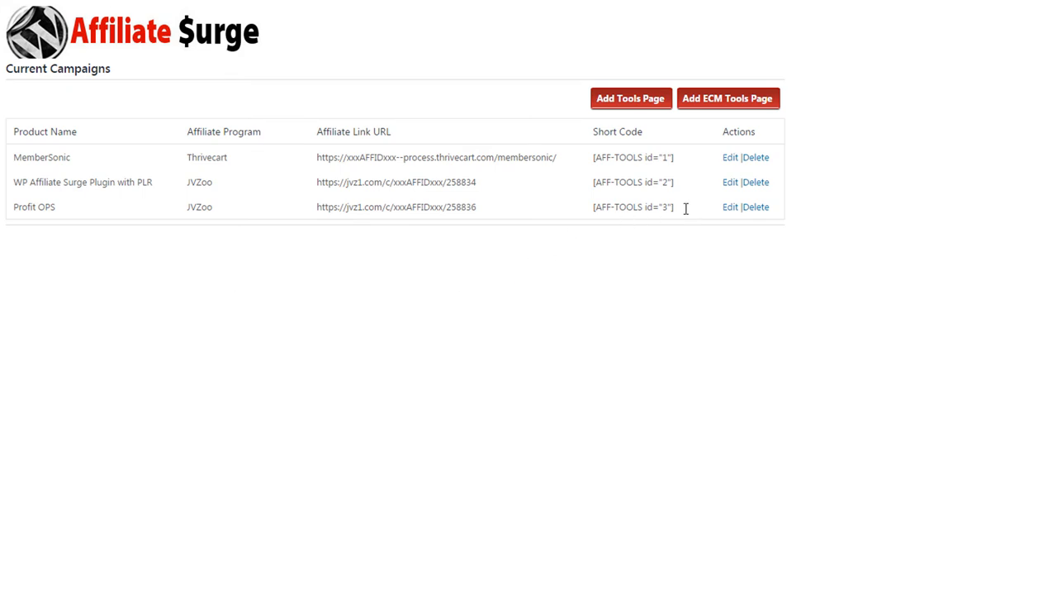
Select the Profit OPS shortcode [AFF-TOOLS id="3"] for copying
{"action": "double_click", "coordinate": [633, 207]}
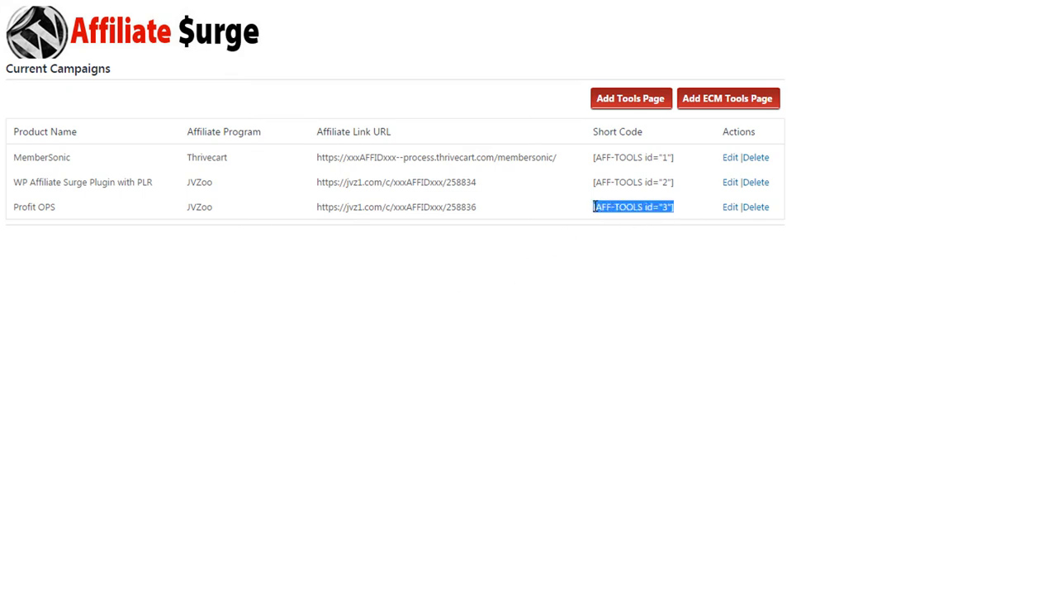
{"action": "mouse_move", "coordinate": [409, 311]}
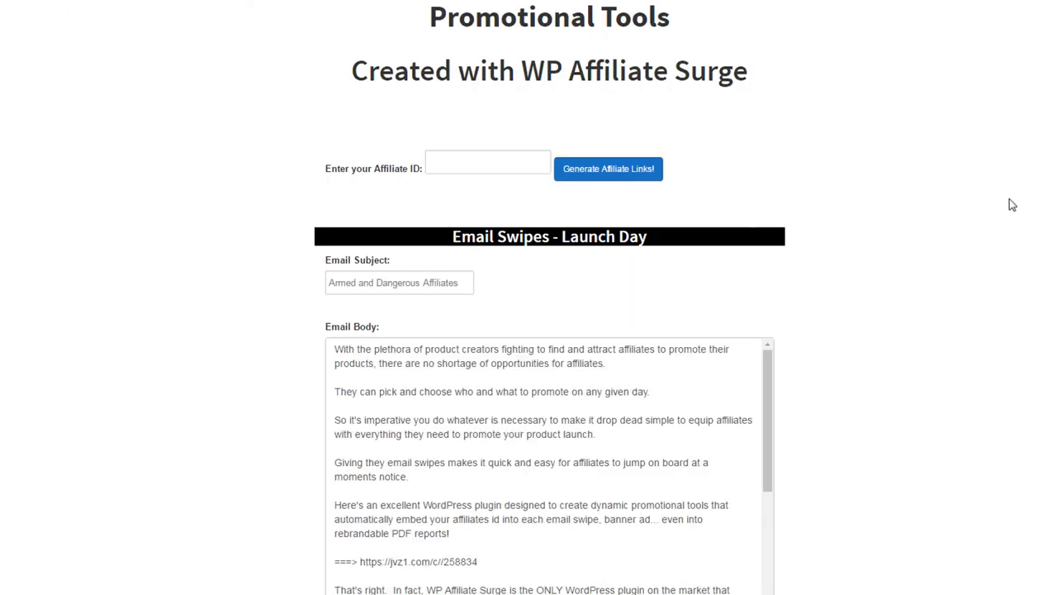
Enter affiliate ID 382 and generate the personalised affiliate links
{"action": "scroll", "scroll_direction": "down", "scroll_amount": 3}
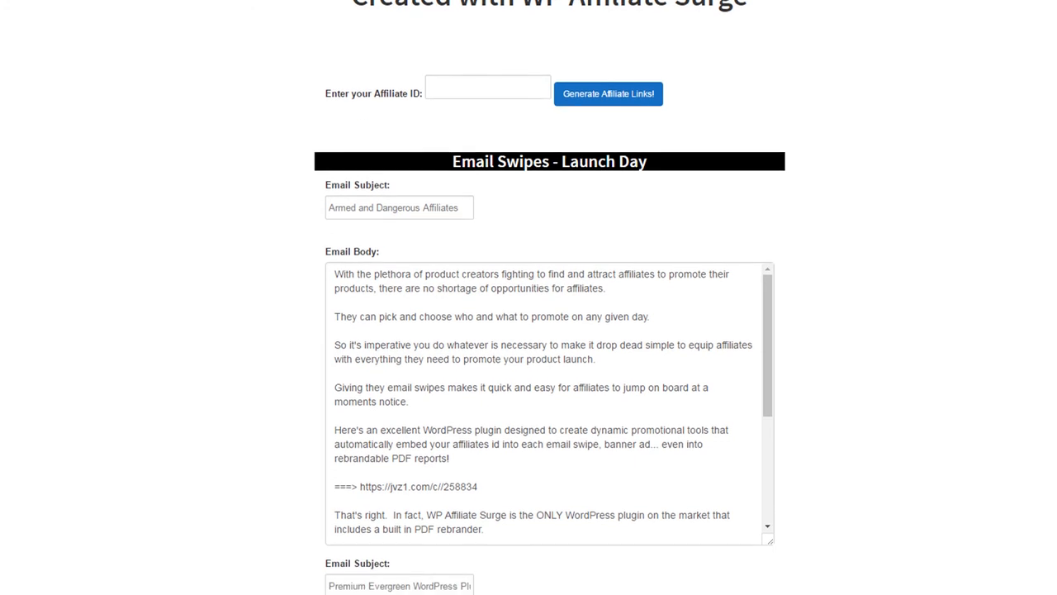
{"action": "type", "text": "3"}
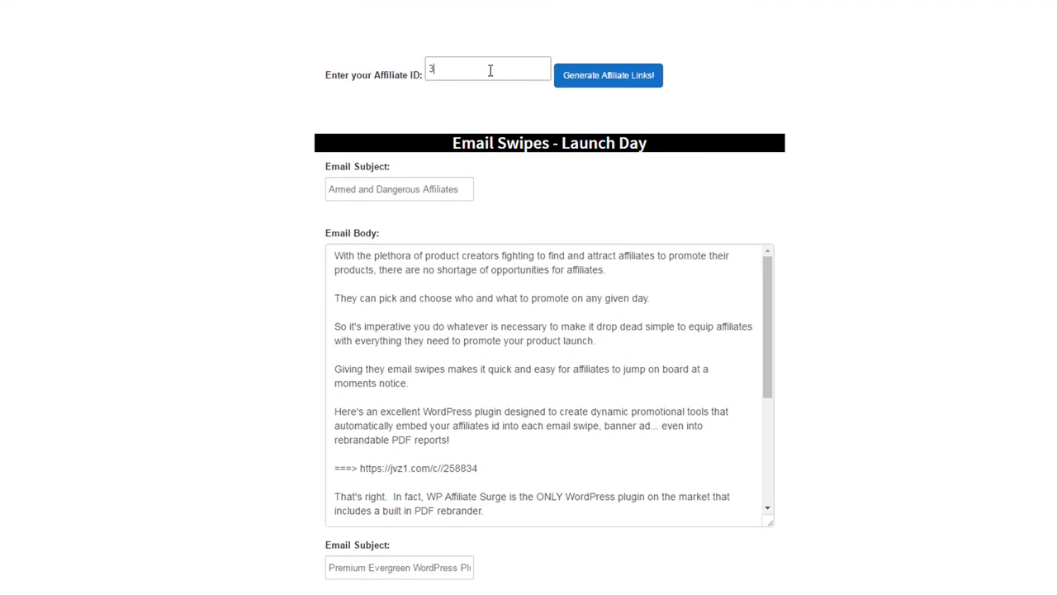
{"action": "type", "text": "82"}
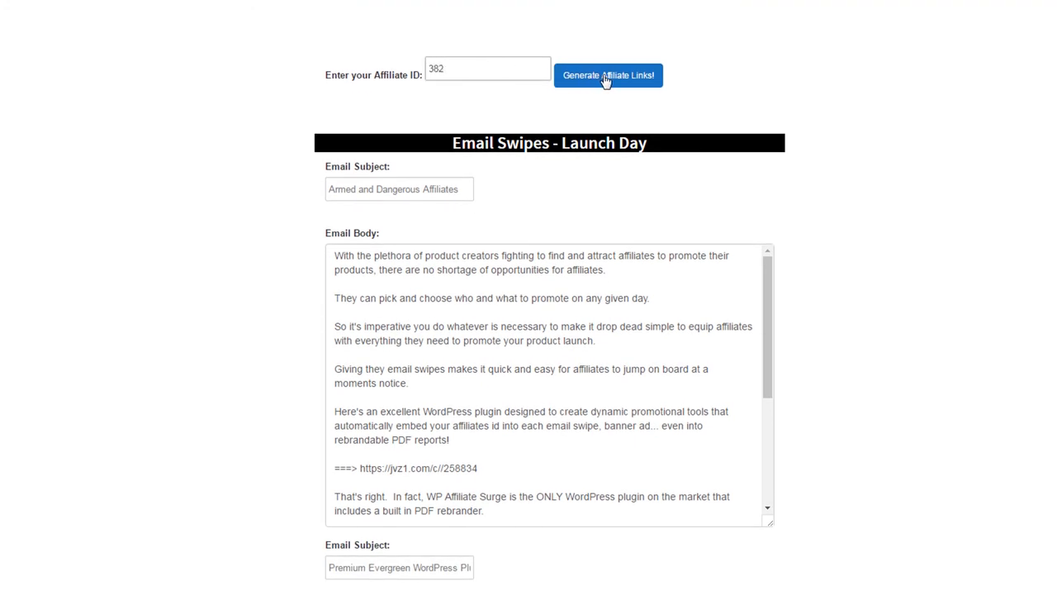
{"action": "left_click", "coordinate": [608, 75]}
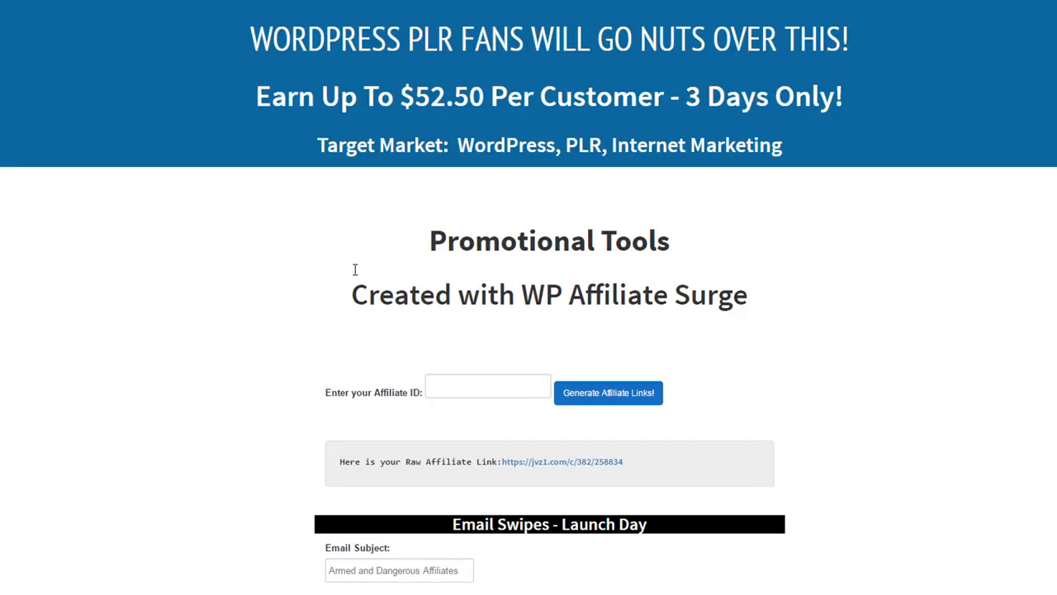
Check that the email body link carries ID 382 in jvz1.com/c/382/258834
{"action": "scroll", "scroll_direction": "down", "scroll_amount": 3}
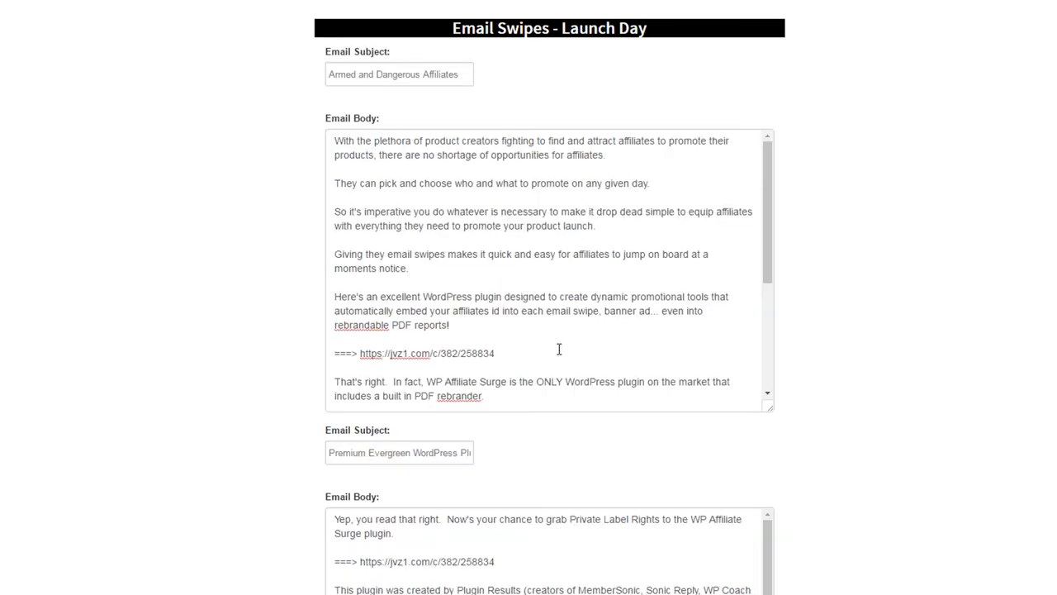
{"action": "double_click", "coordinate": [486, 354]}
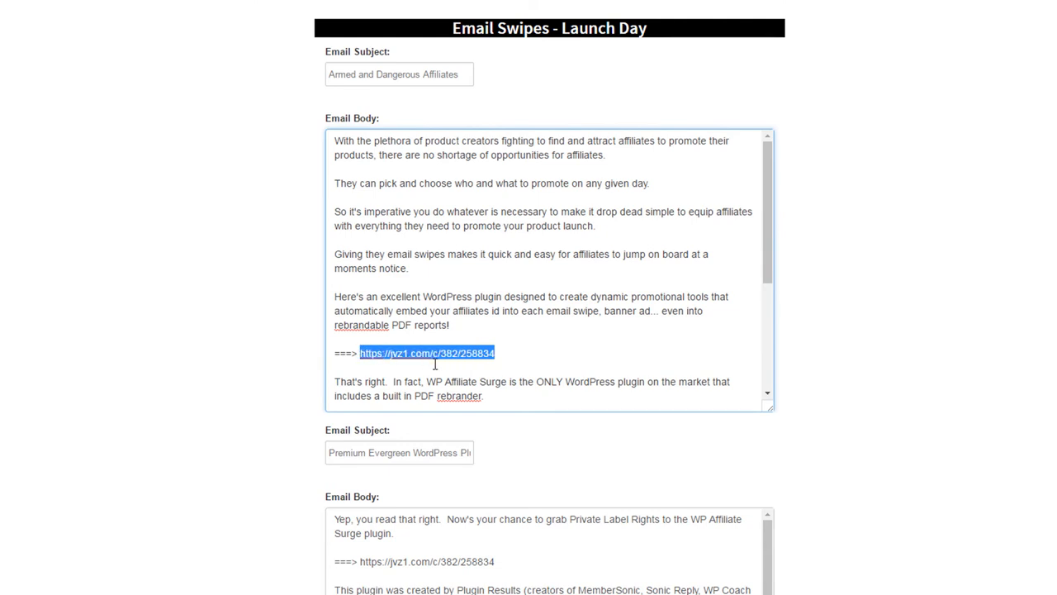
{"action": "double_click", "coordinate": [449, 353]}
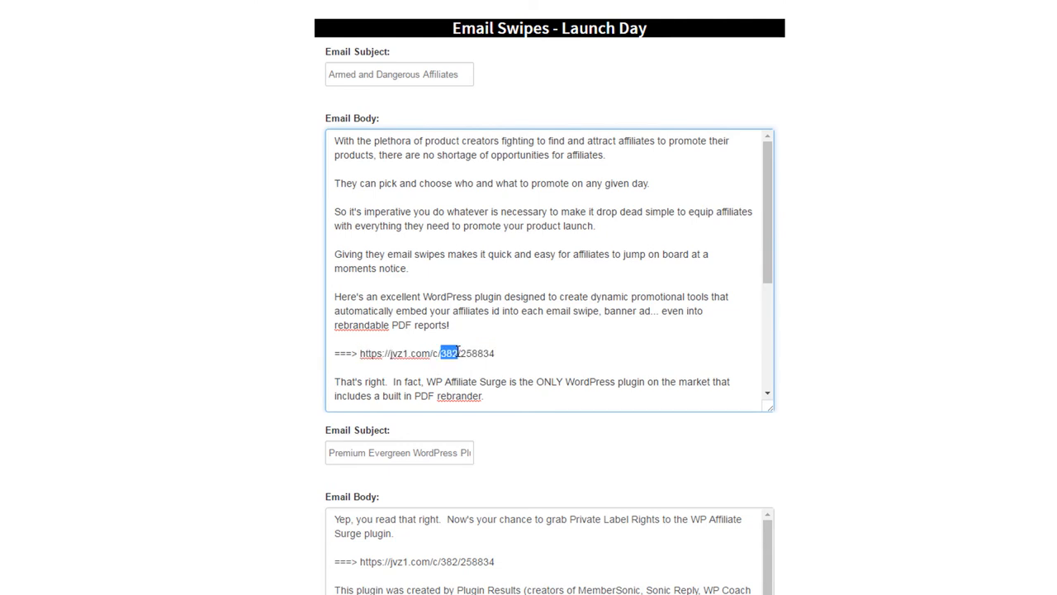
{"action": "mouse_move", "coordinate": [530, 361]}
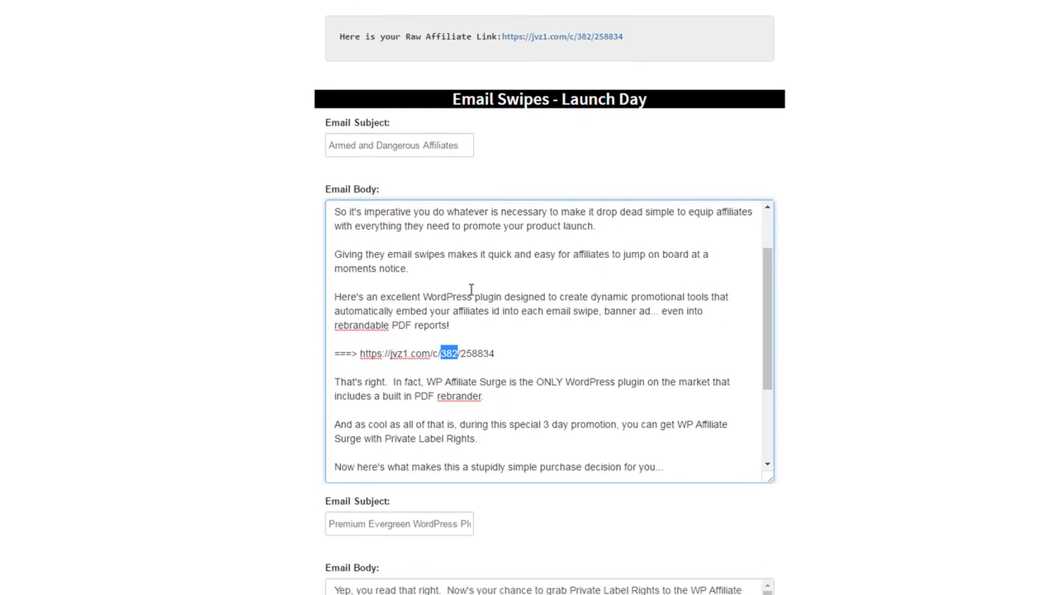
{"action": "mouse_move", "coordinate": [373, 399]}
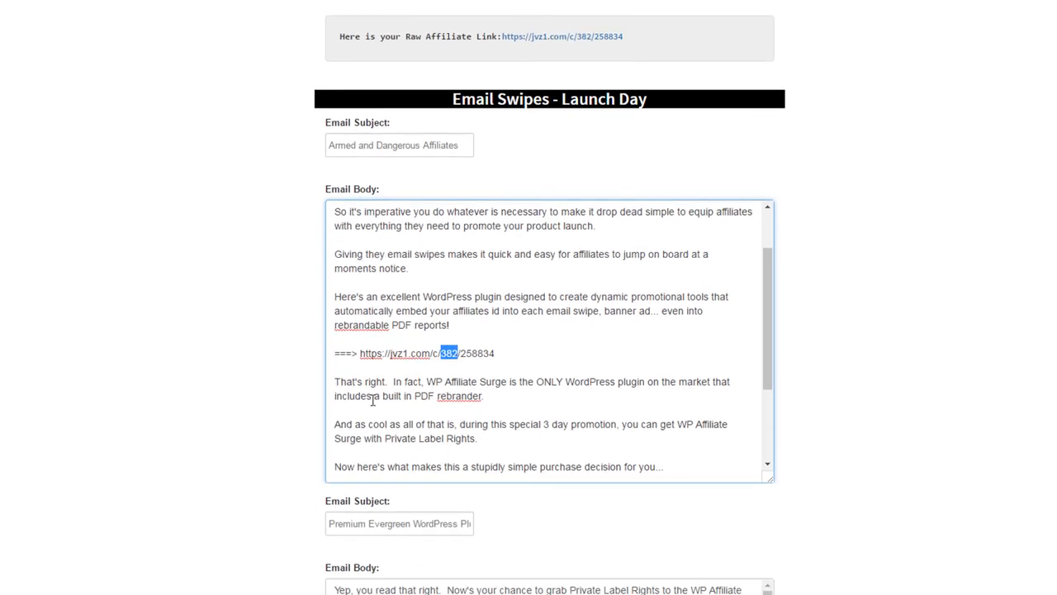
{"action": "mouse_move", "coordinate": [120, 436]}
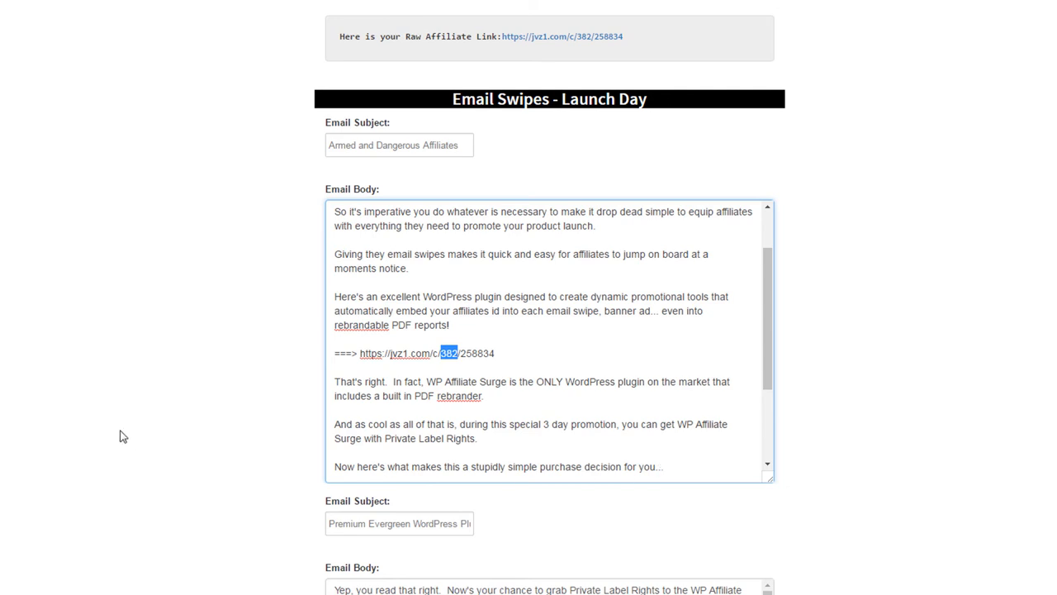
{"action": "scroll", "scroll_direction": "up", "scroll_amount": 3}
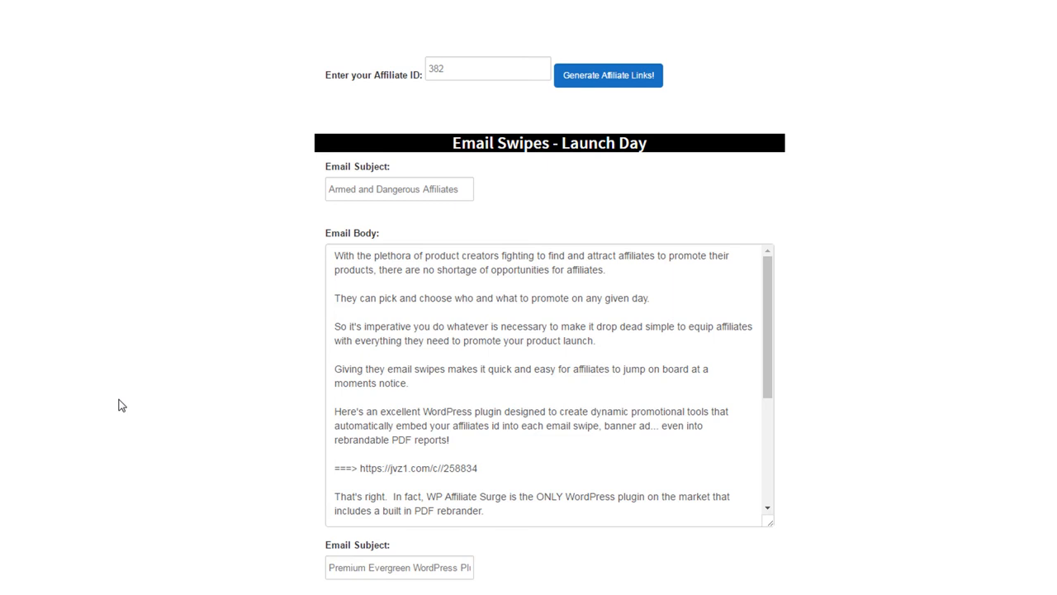
{"action": "mouse_move", "coordinate": [104, 265]}
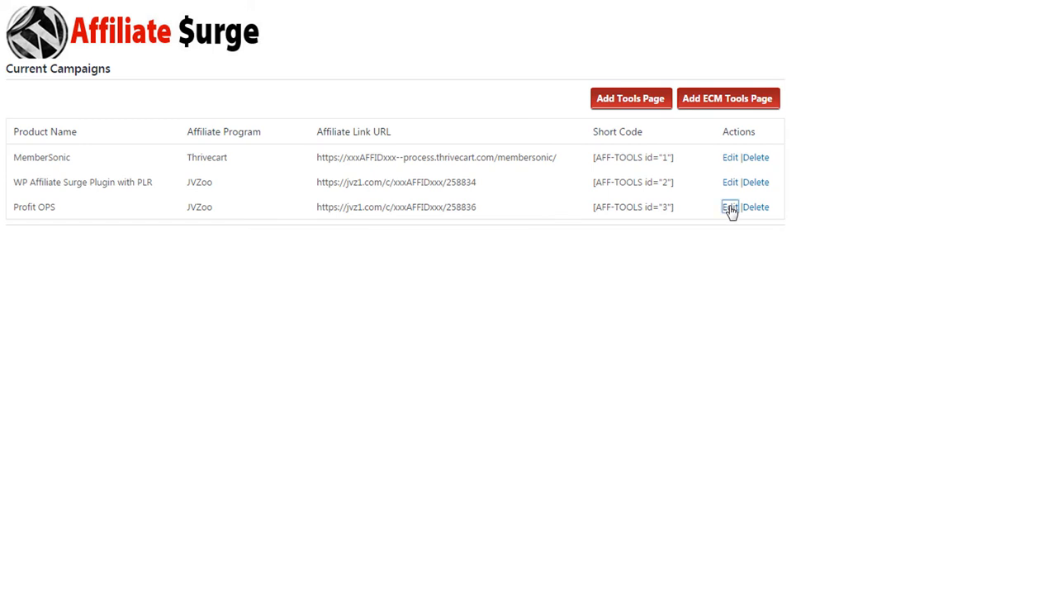
Edit Profit OPS, add a Rebrand reports block ID-8 and open its settings
{"action": "left_click", "coordinate": [730, 206]}
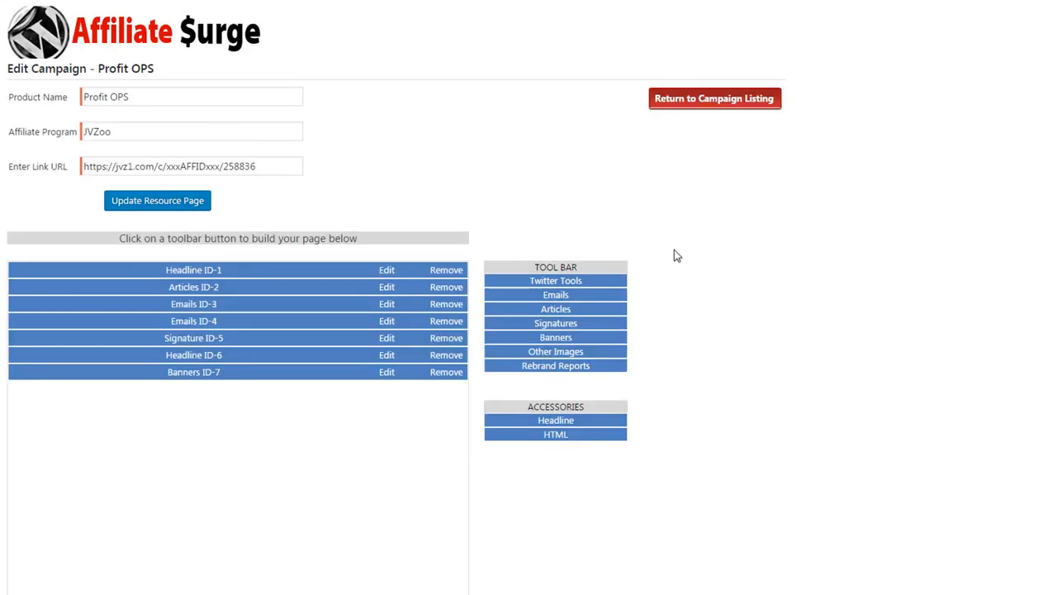
{"action": "mouse_move", "coordinate": [556, 366]}
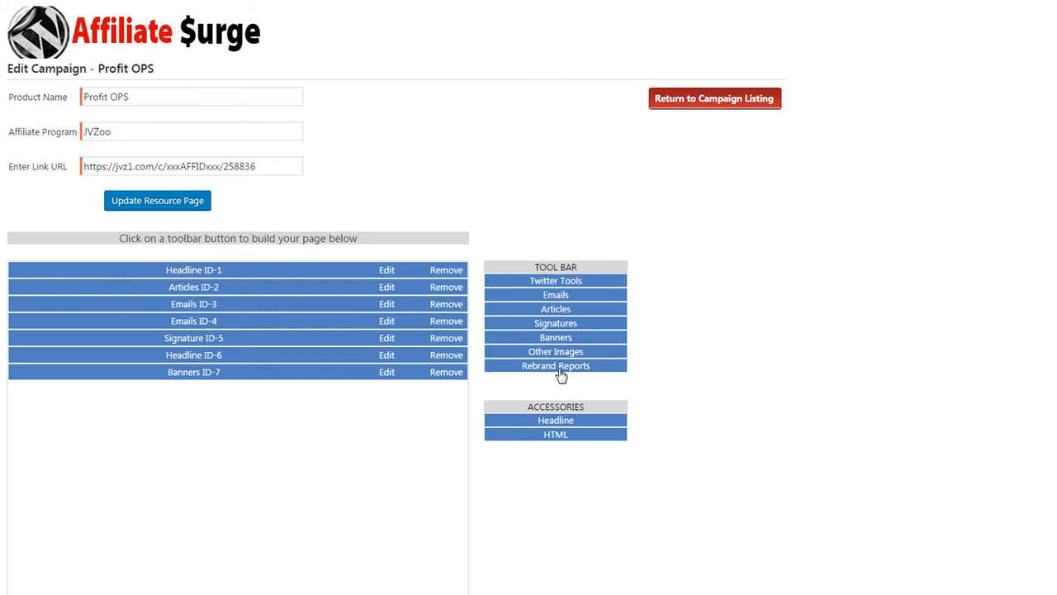
{"action": "left_click", "coordinate": [555, 365]}
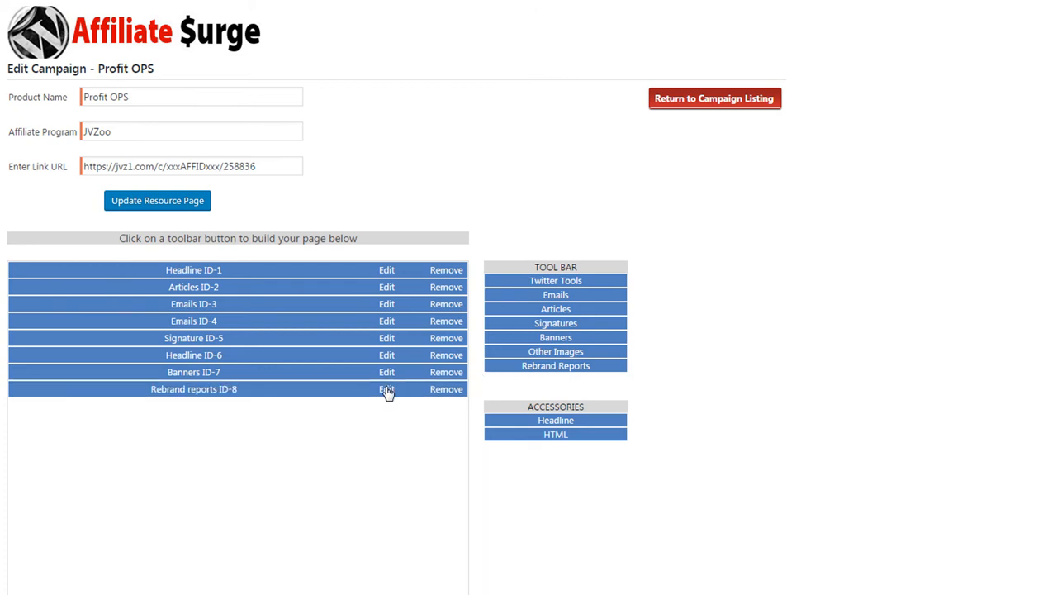
{"action": "left_click", "coordinate": [387, 389]}
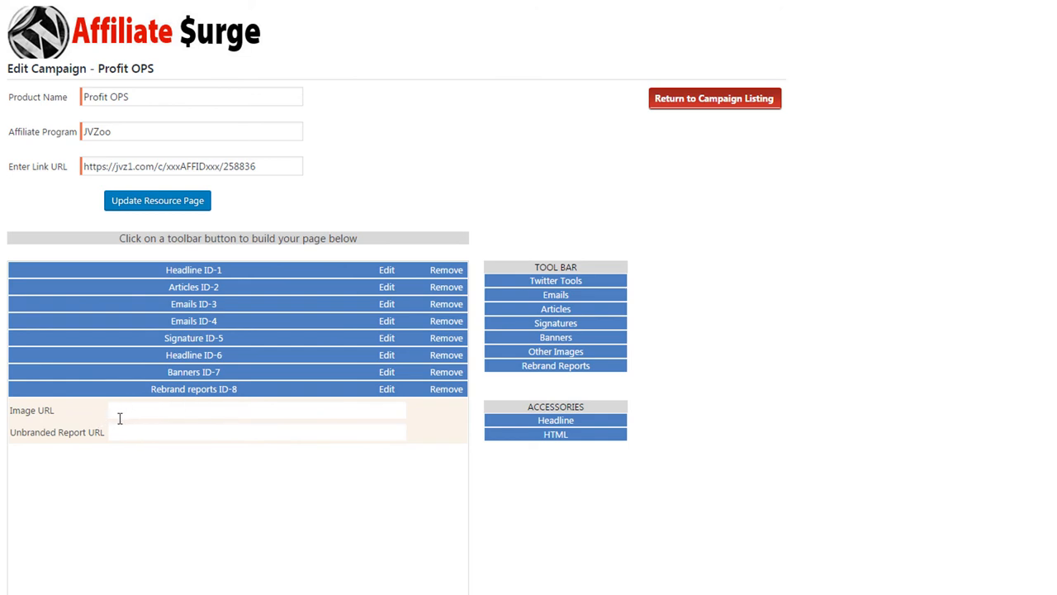
{"action": "mouse_move", "coordinate": [93, 418]}
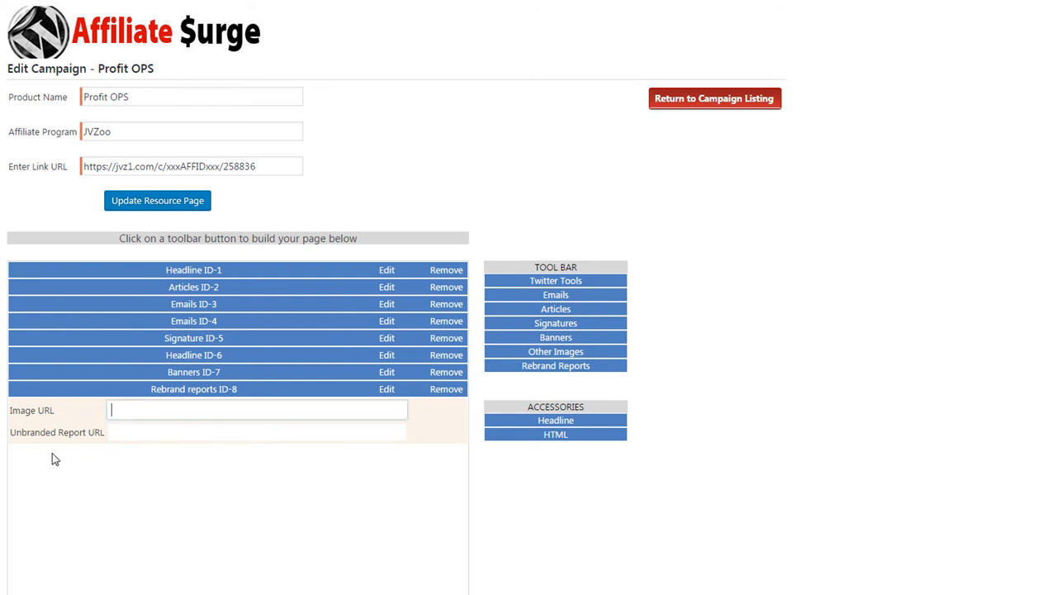
{"action": "mouse_move", "coordinate": [123, 434]}
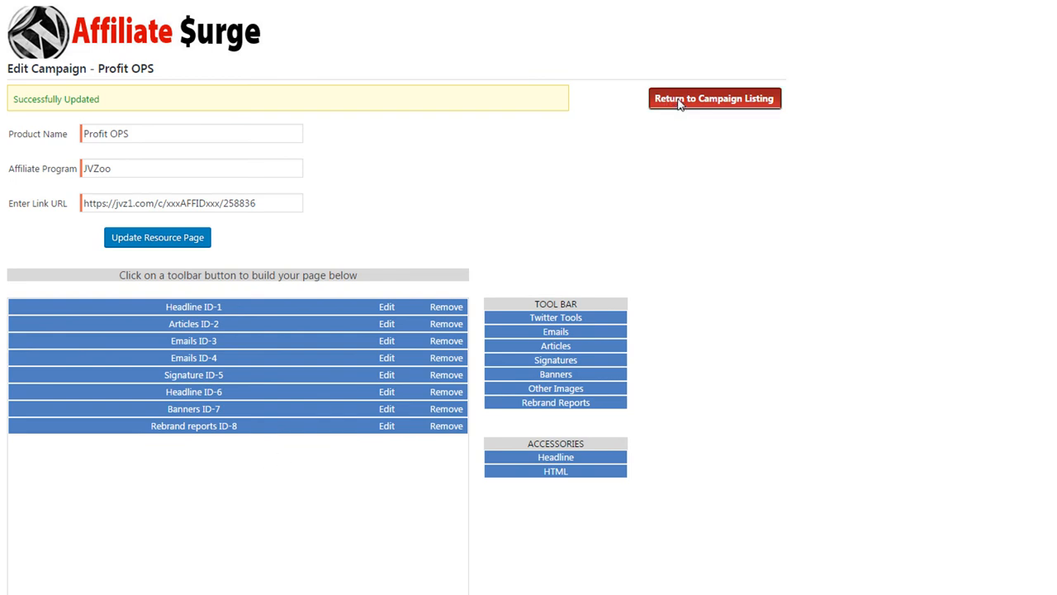
Leave the campaign editor and enter affiliate ID 382 on the Promotional Tools page
{"action": "left_click", "coordinate": [713, 98]}
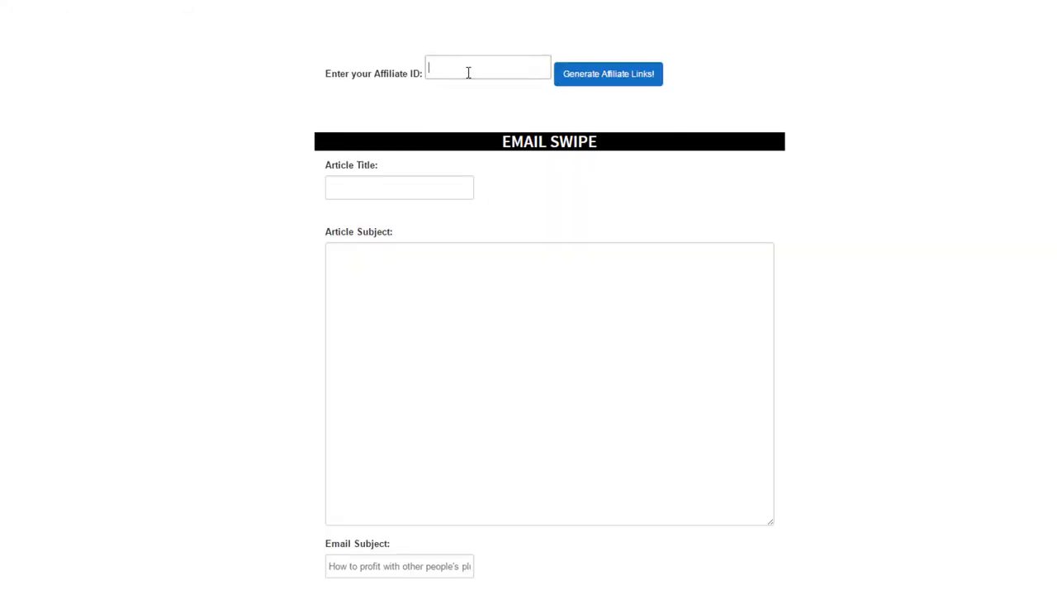
{"action": "type", "text": "38"}
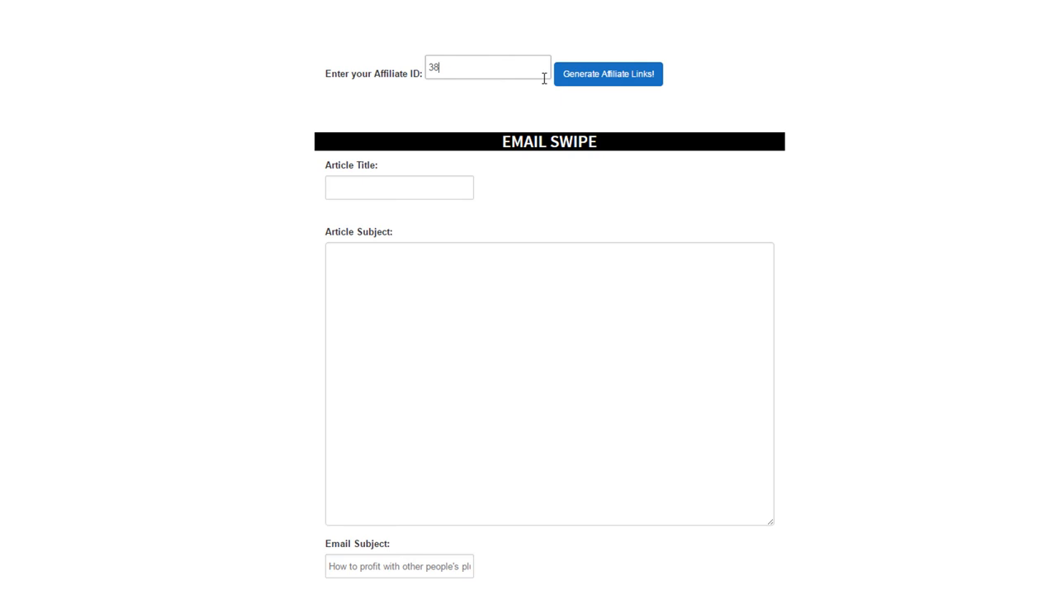
{"action": "type", "text": "2"}
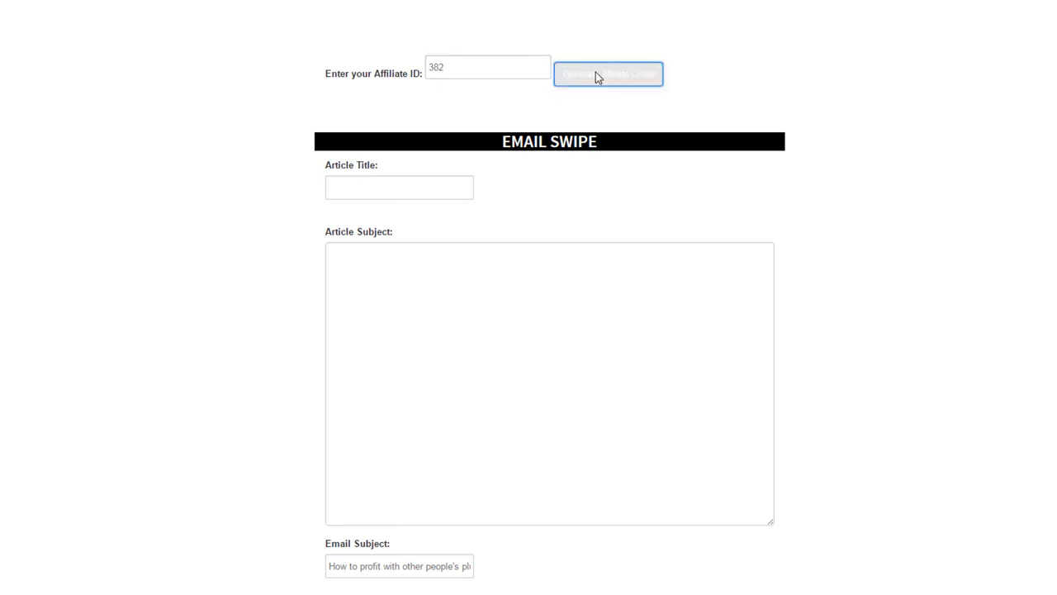